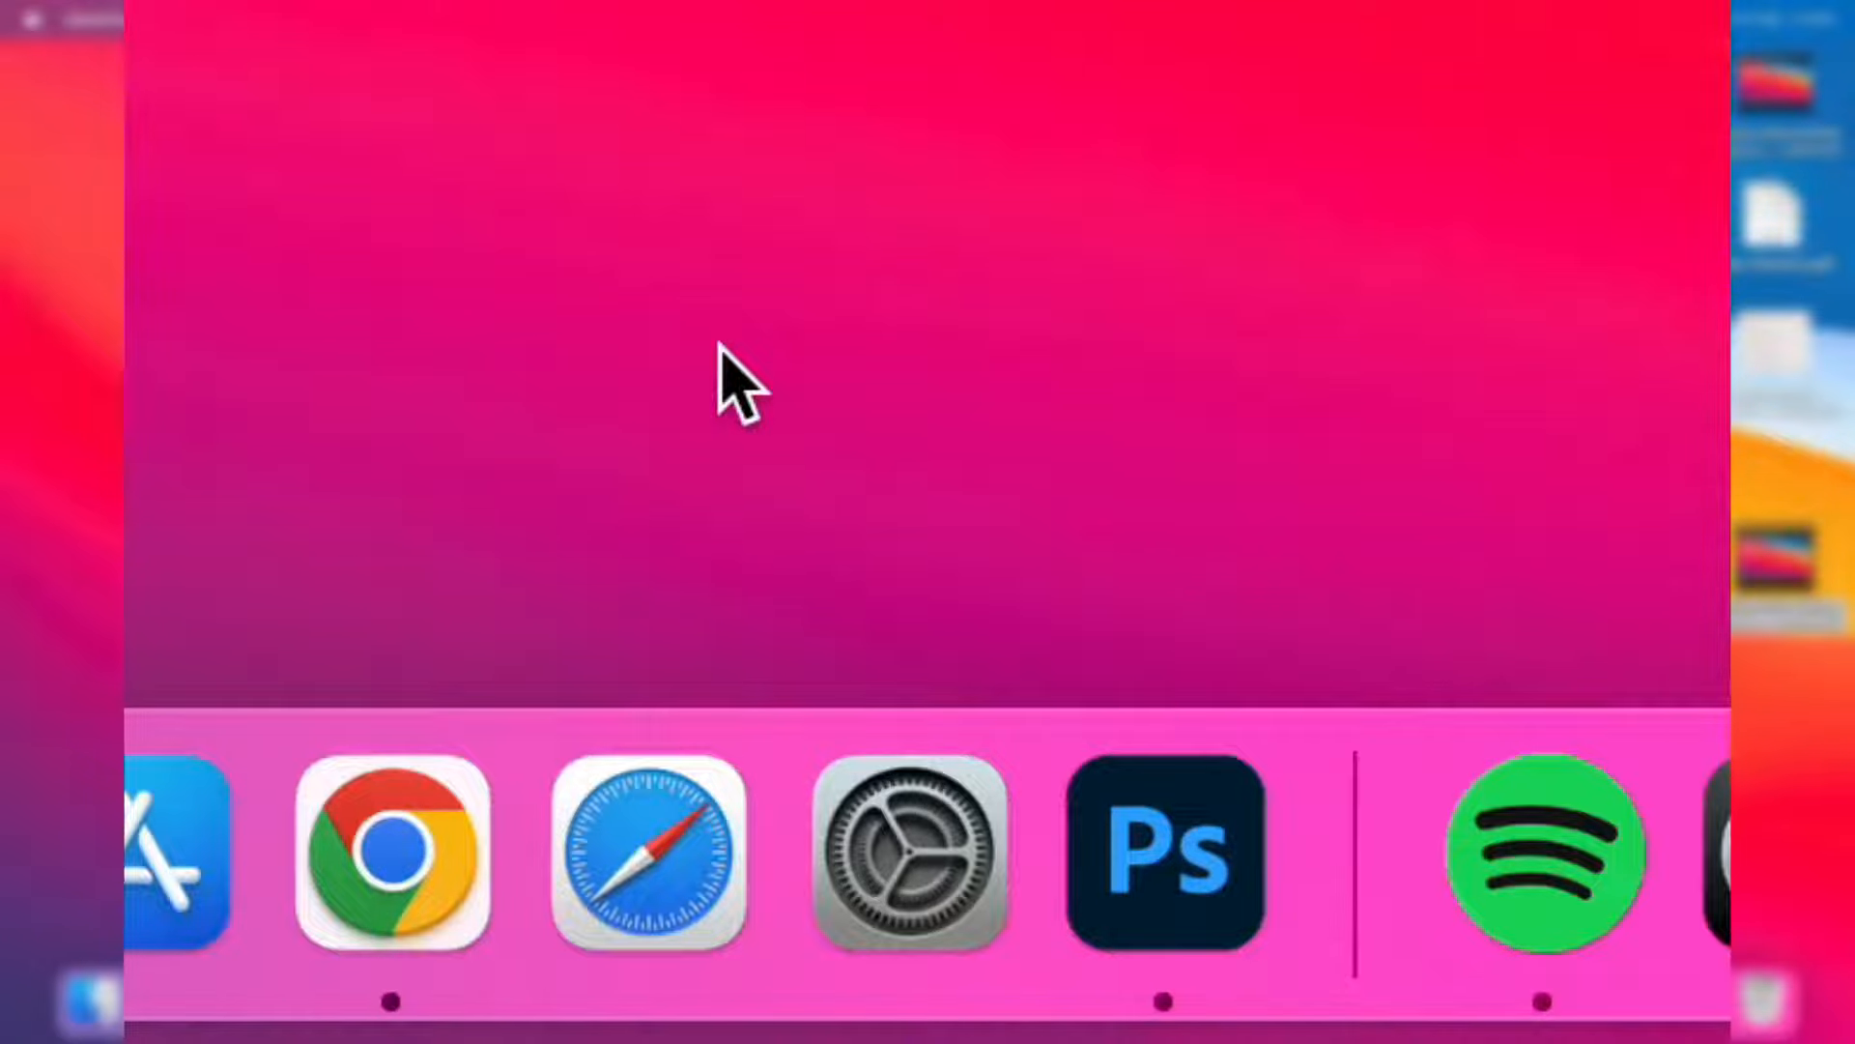
mouse_move(912, 840)
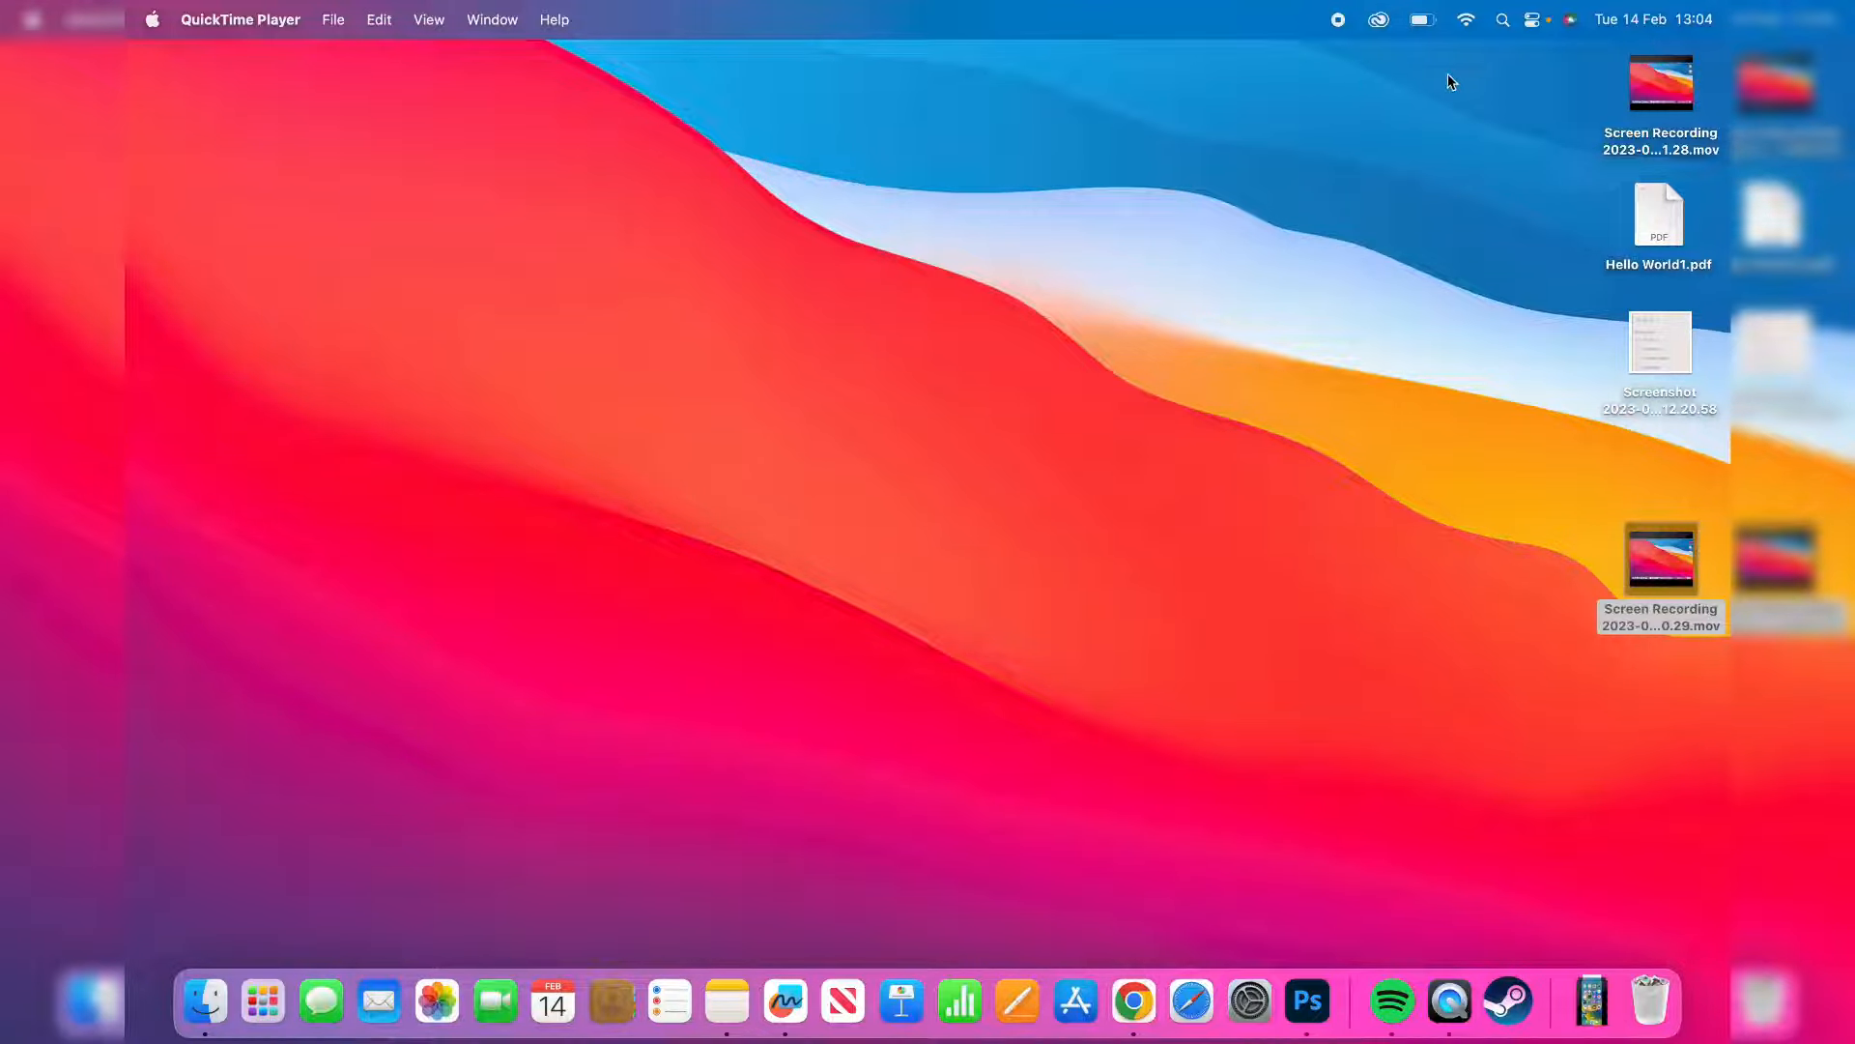
mouse_move(1249, 1002)
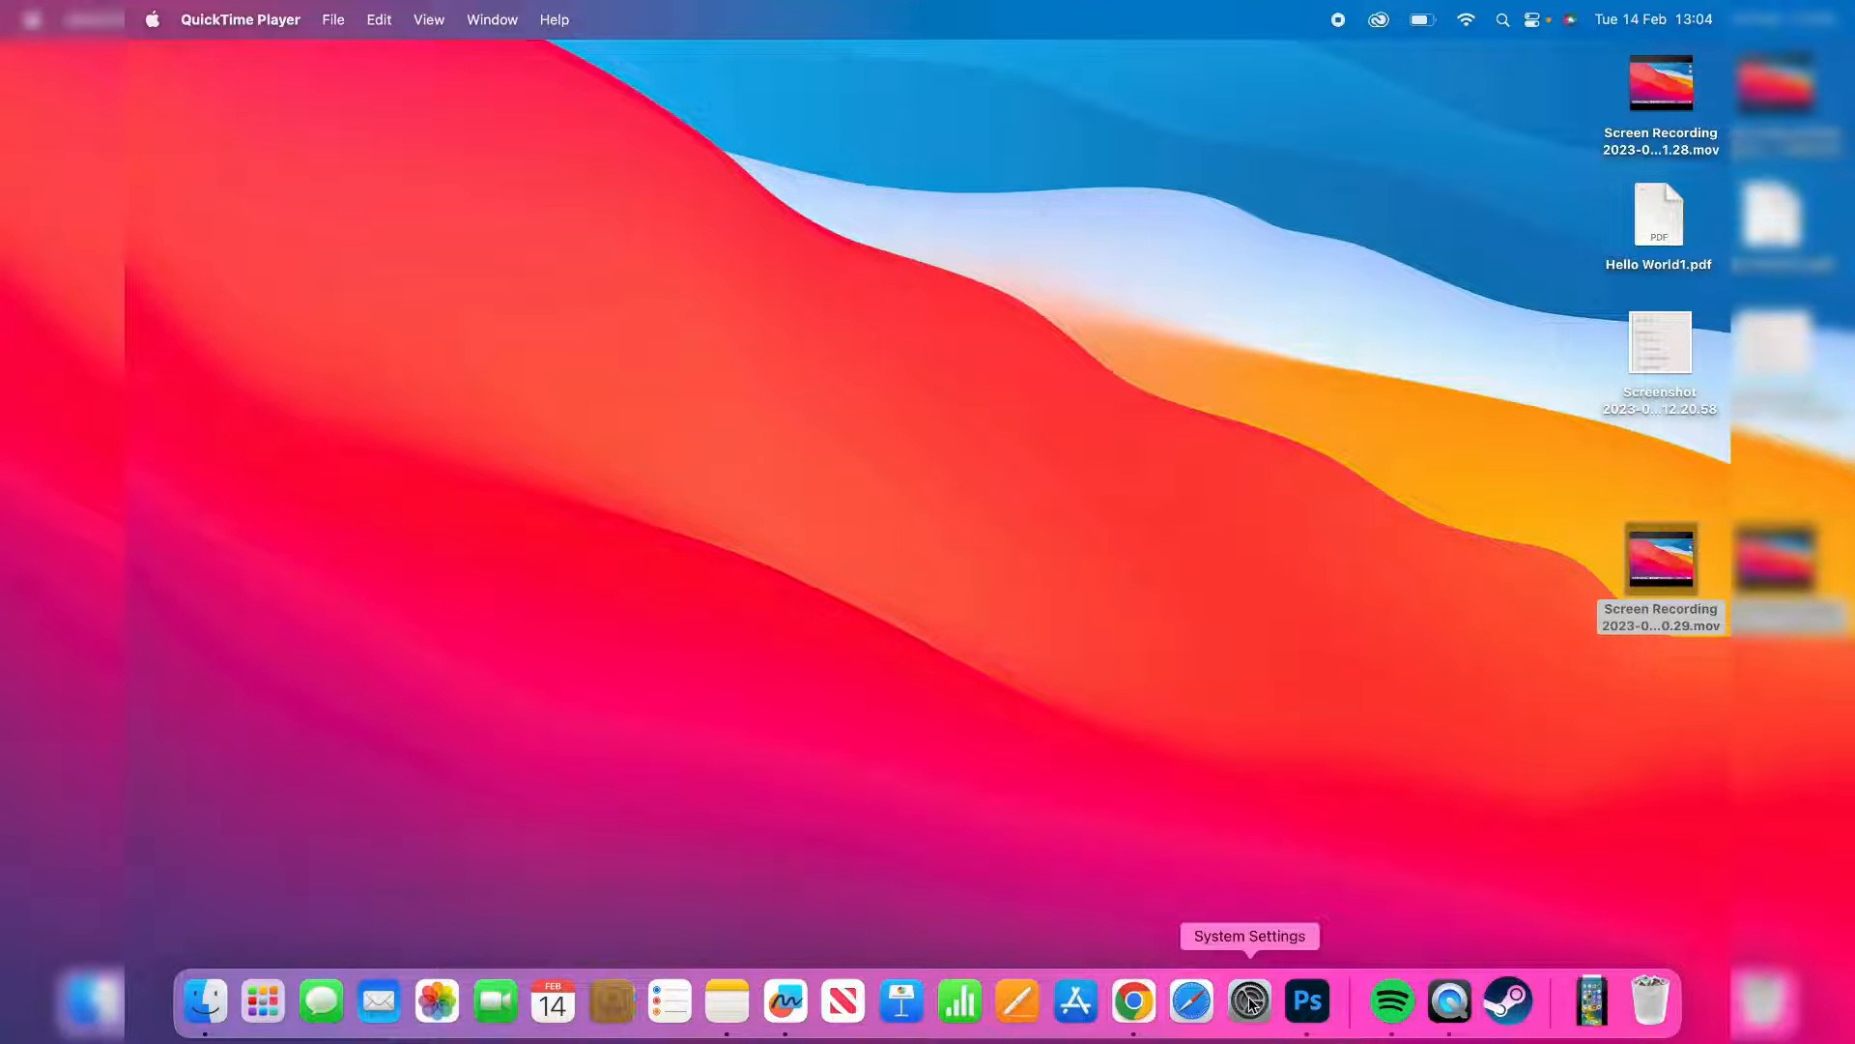
Step: Launch System Settings from the Dock
left_click(1249, 1000)
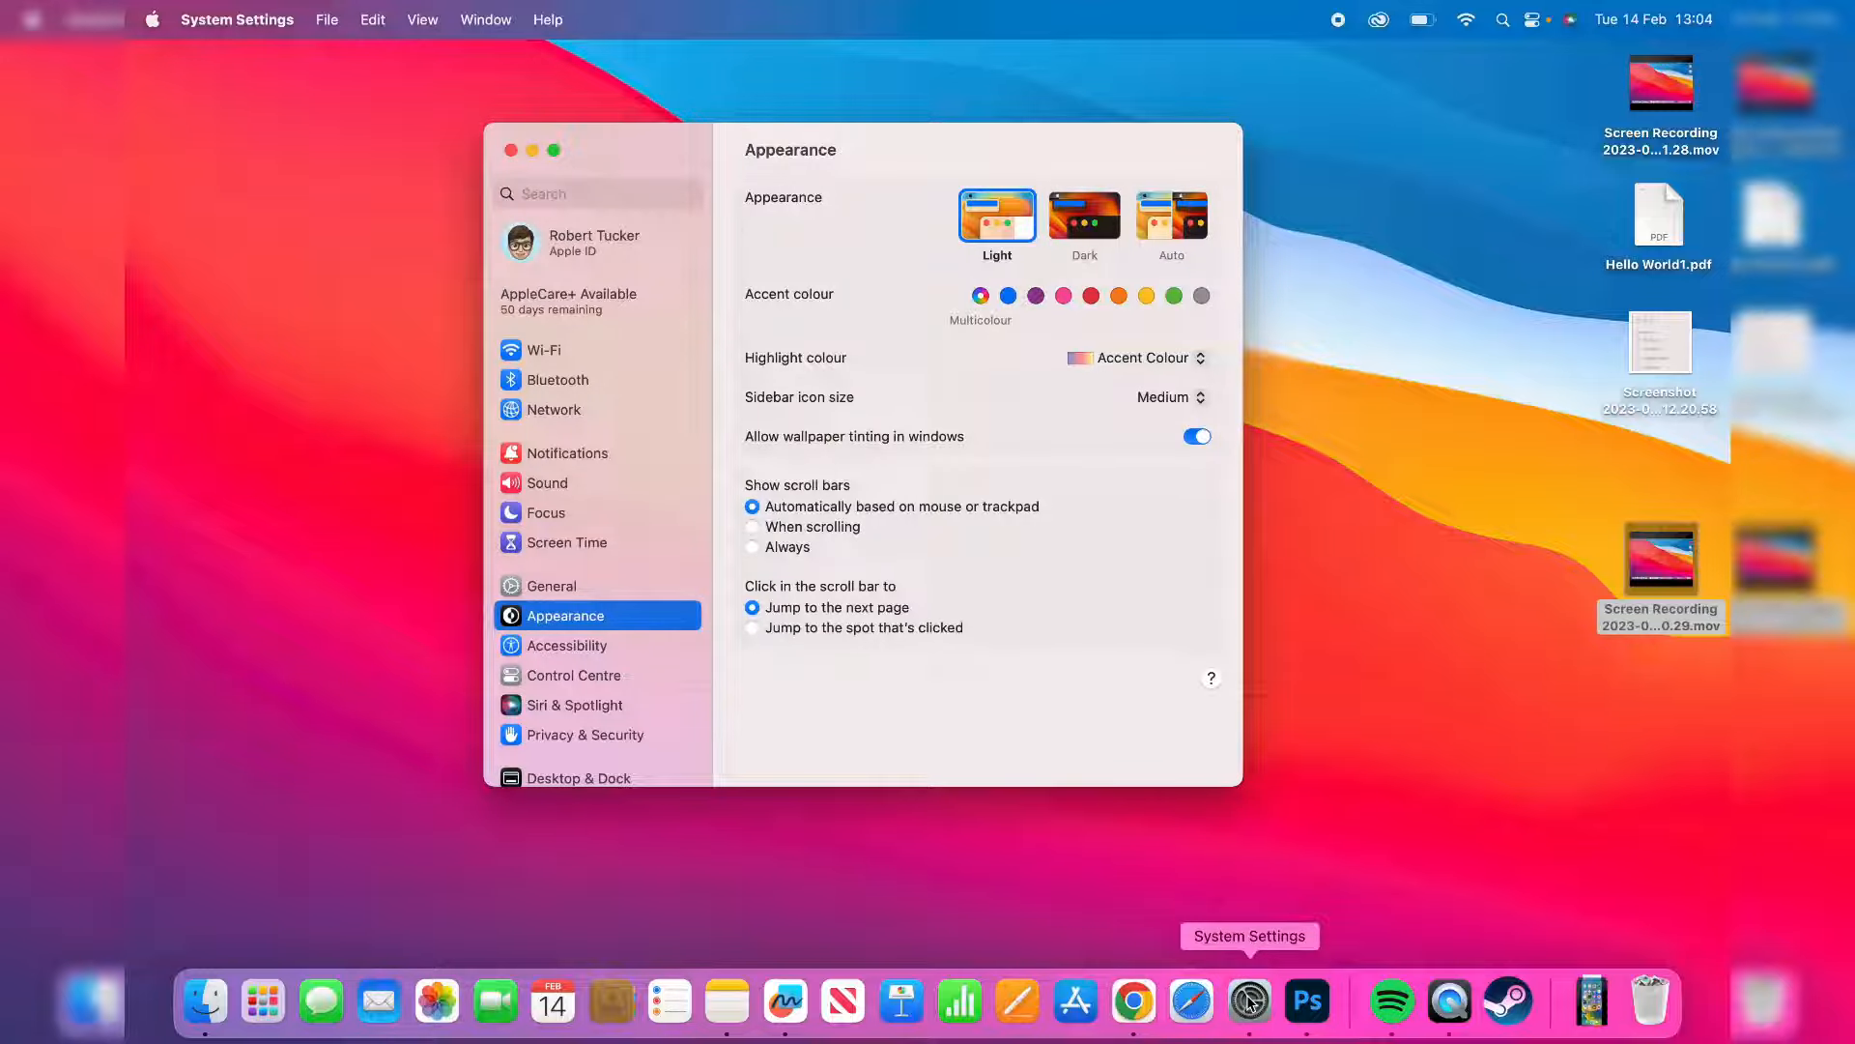
mouse_move(905, 144)
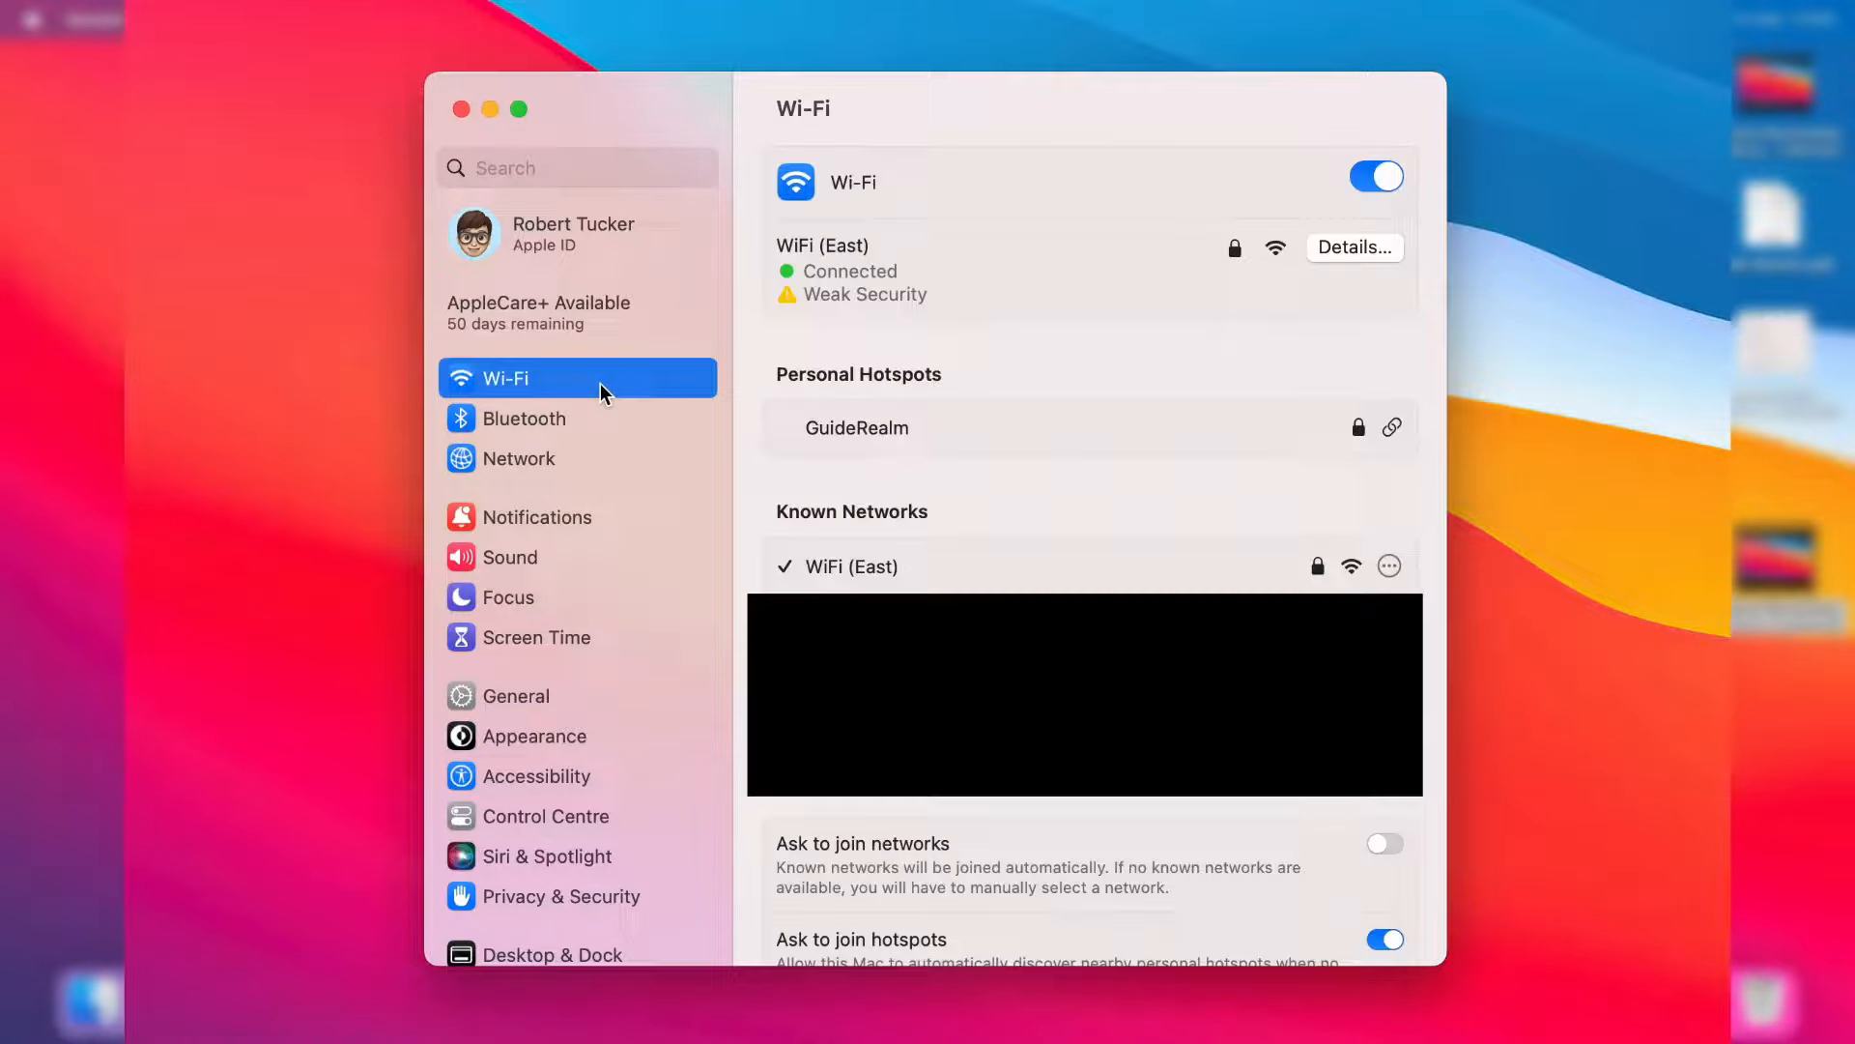
mouse_move(1087, 186)
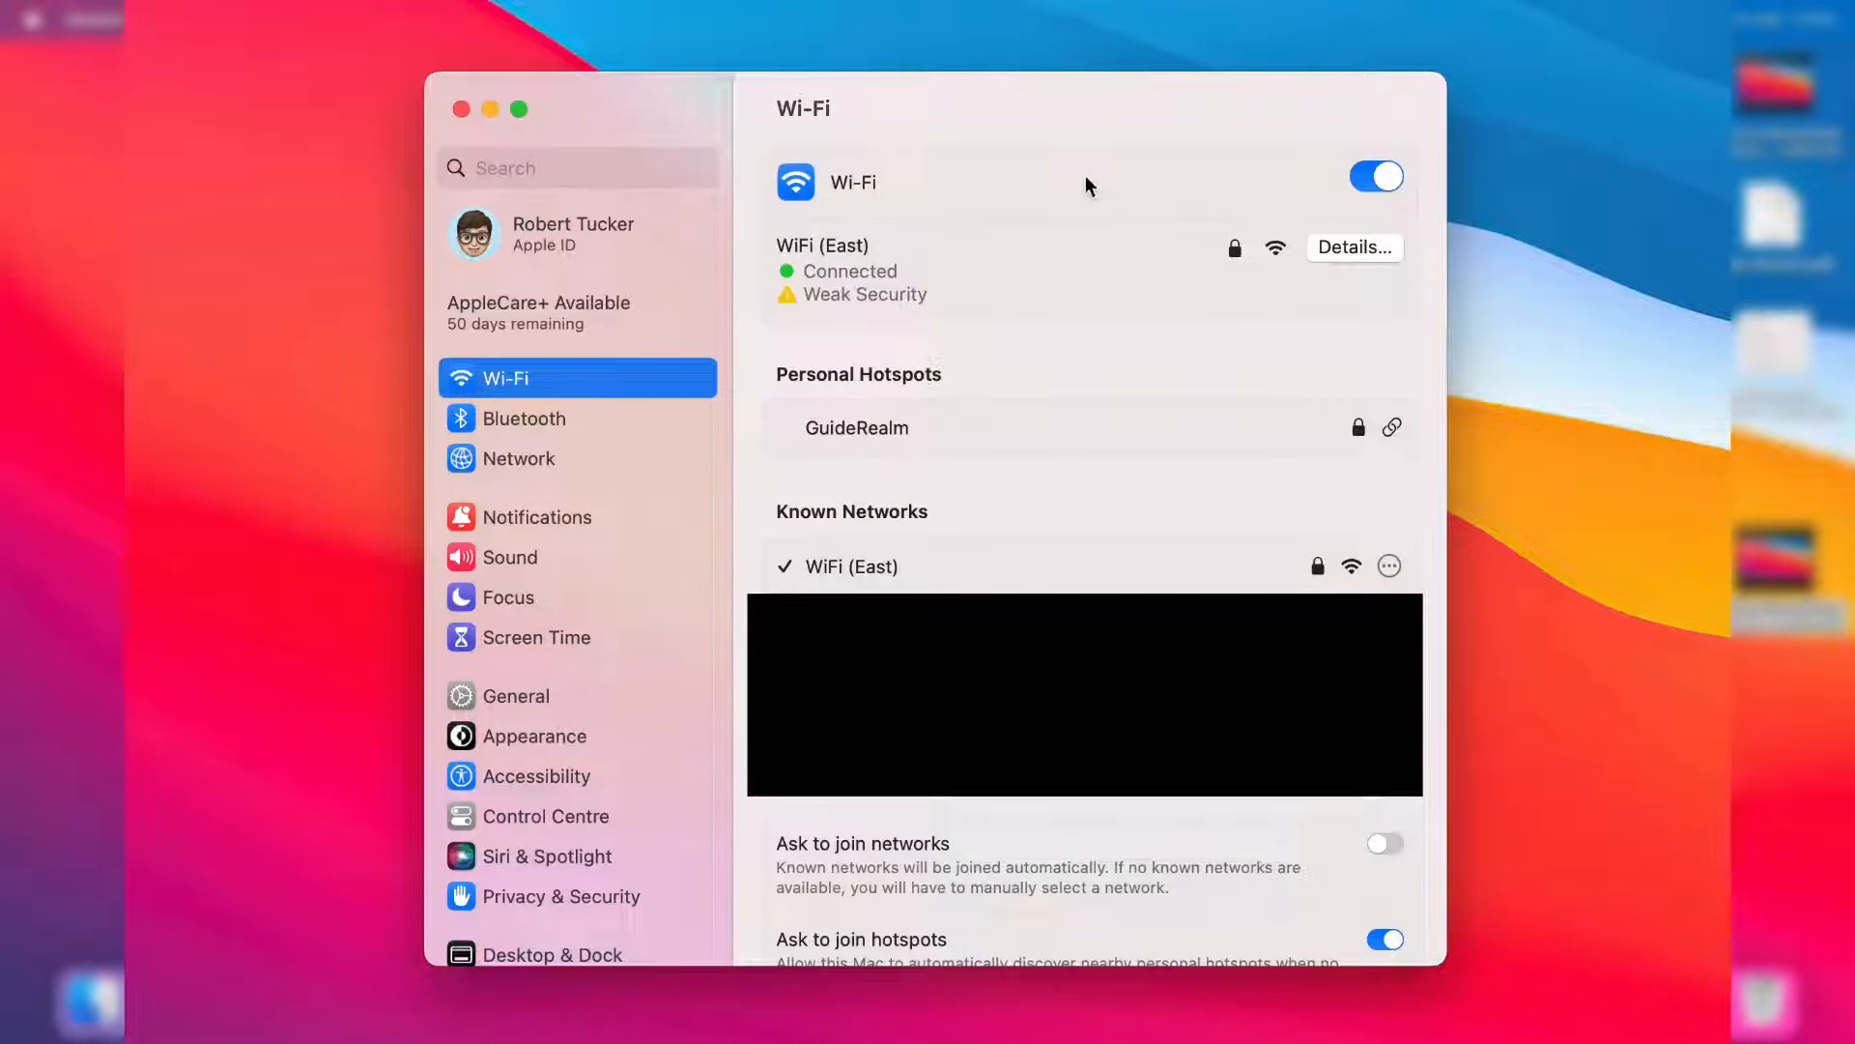
mouse_move(944, 315)
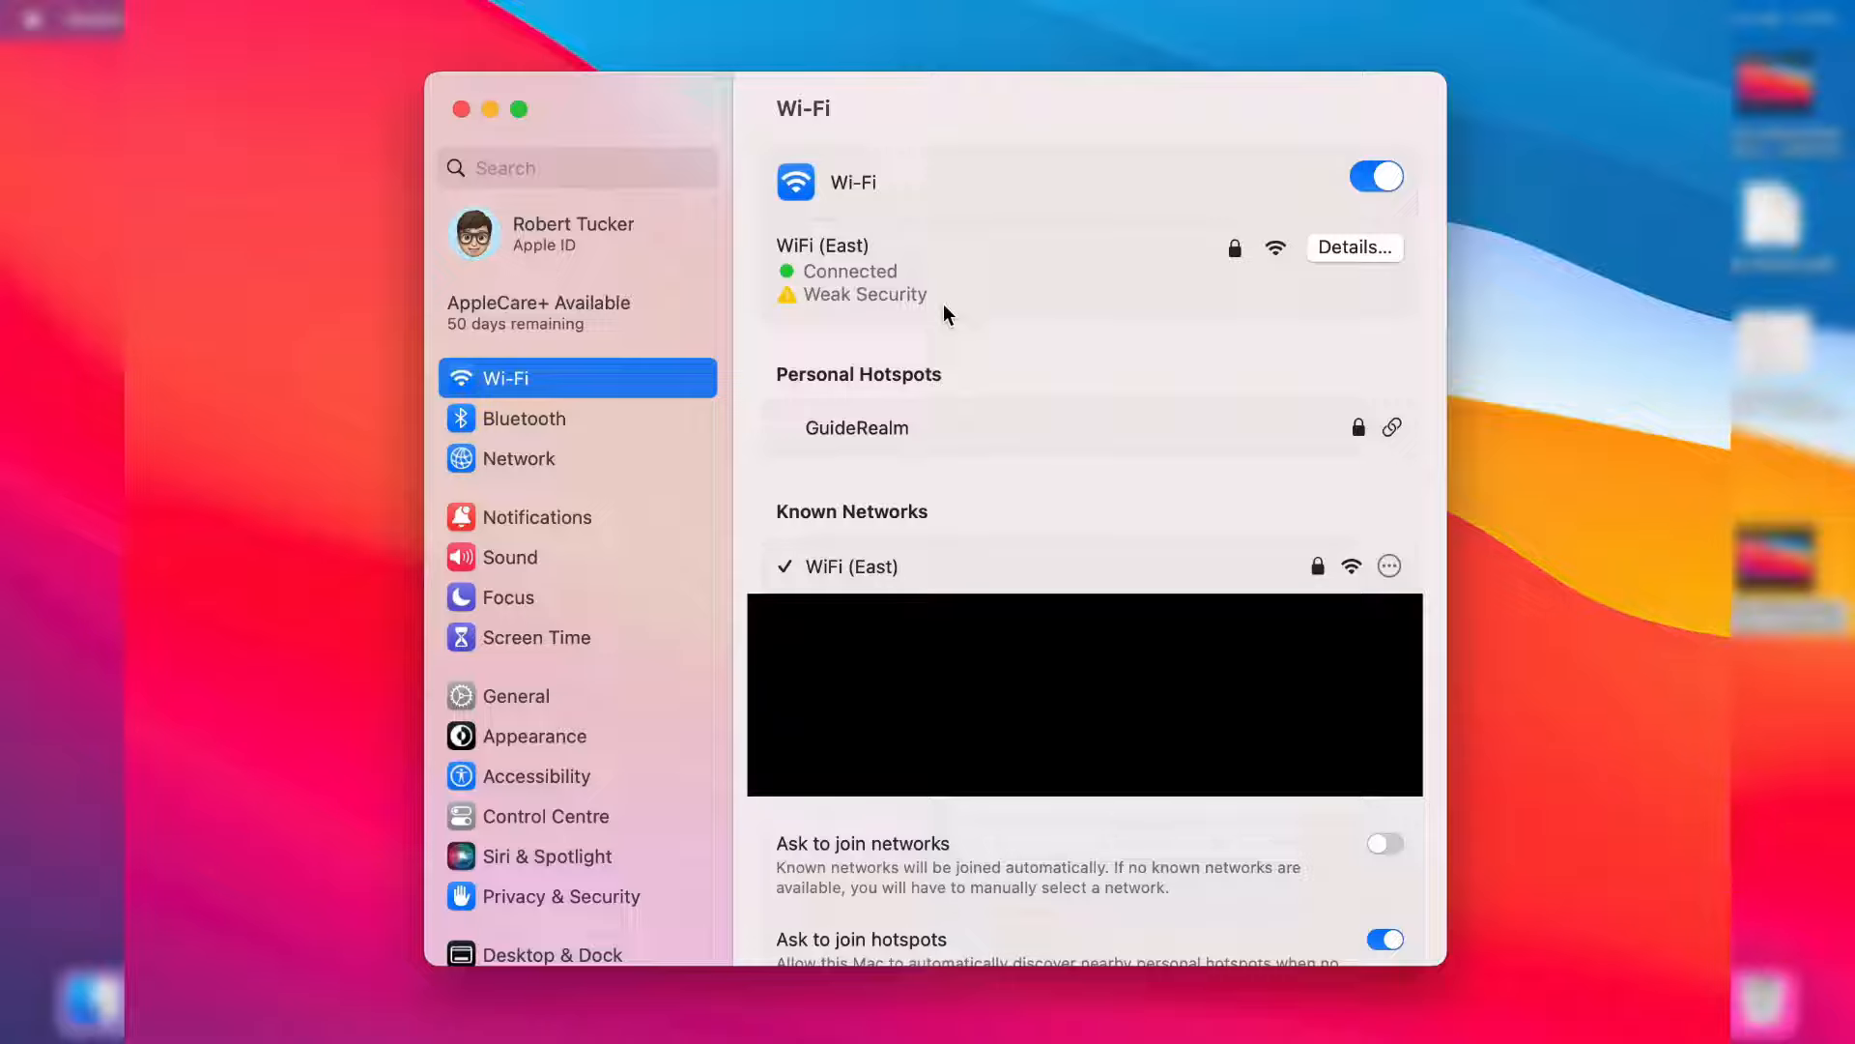
Step: Show the Bluetooth page and confirm Bluetooth is on and discoverable
left_click(524, 418)
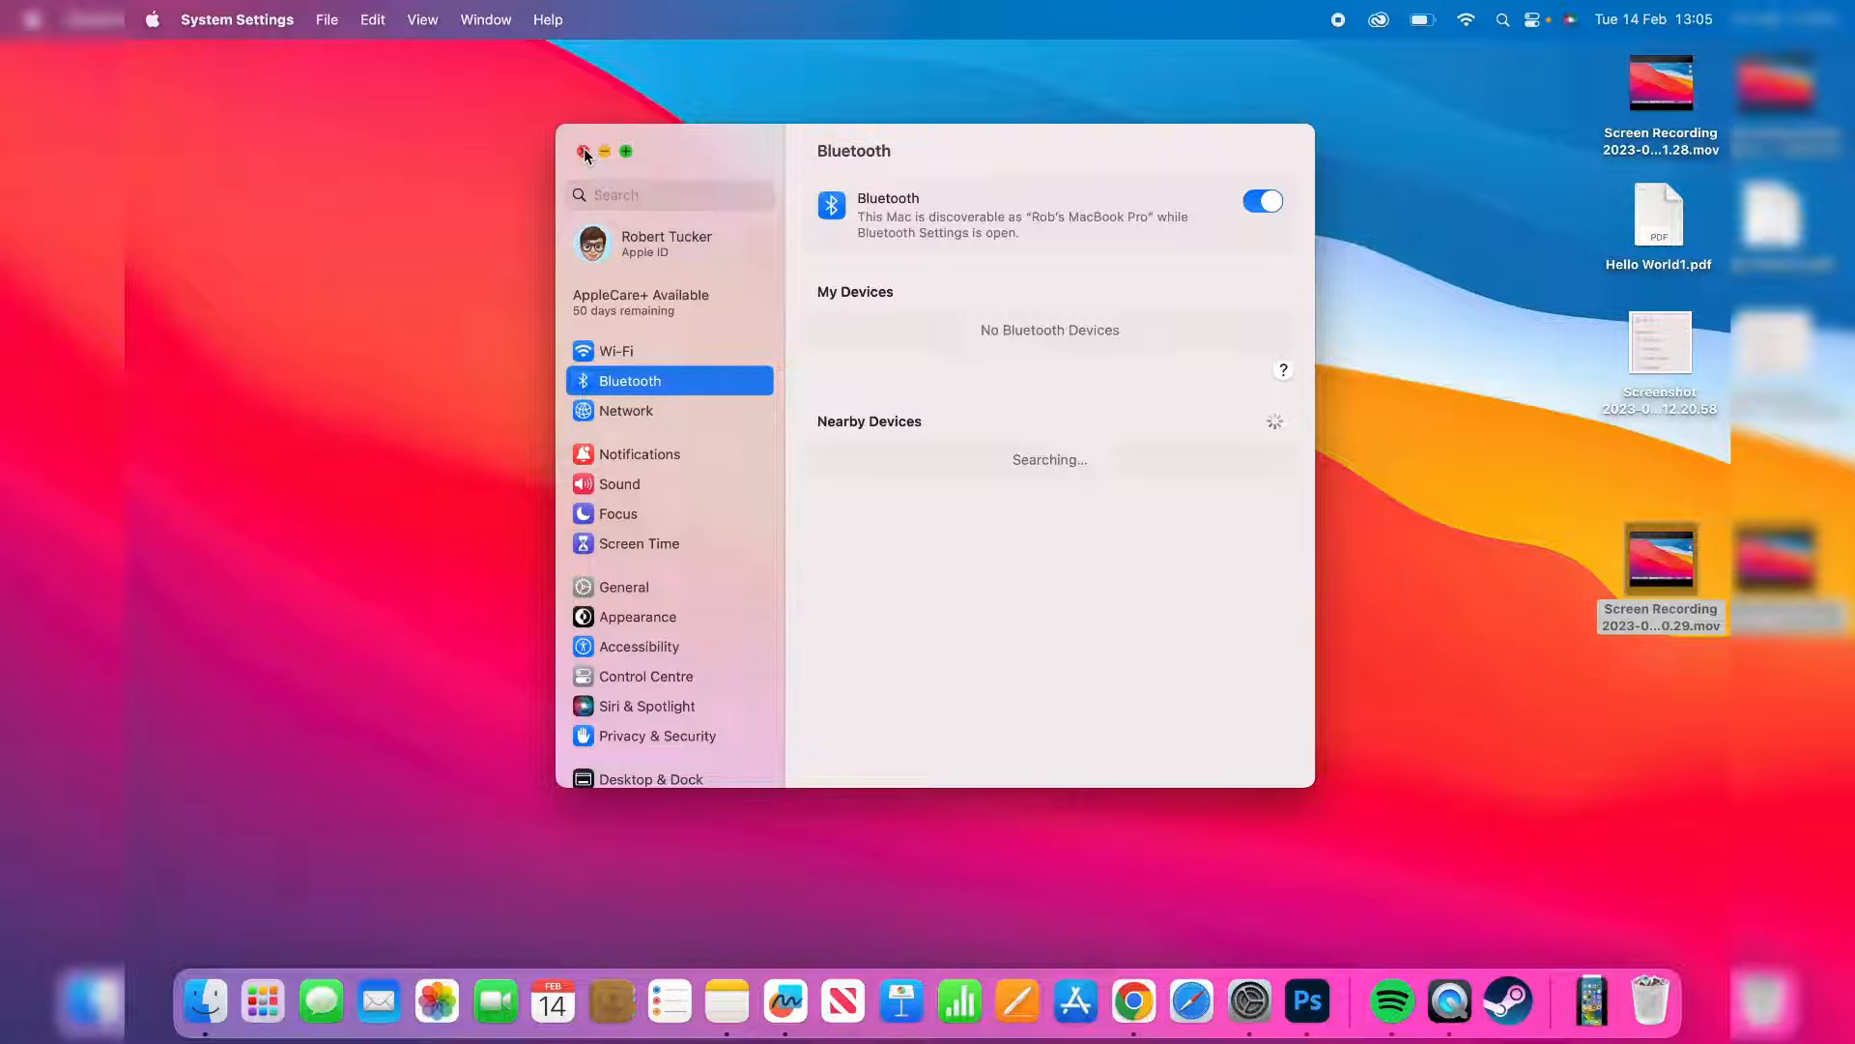
mouse_move(633, 211)
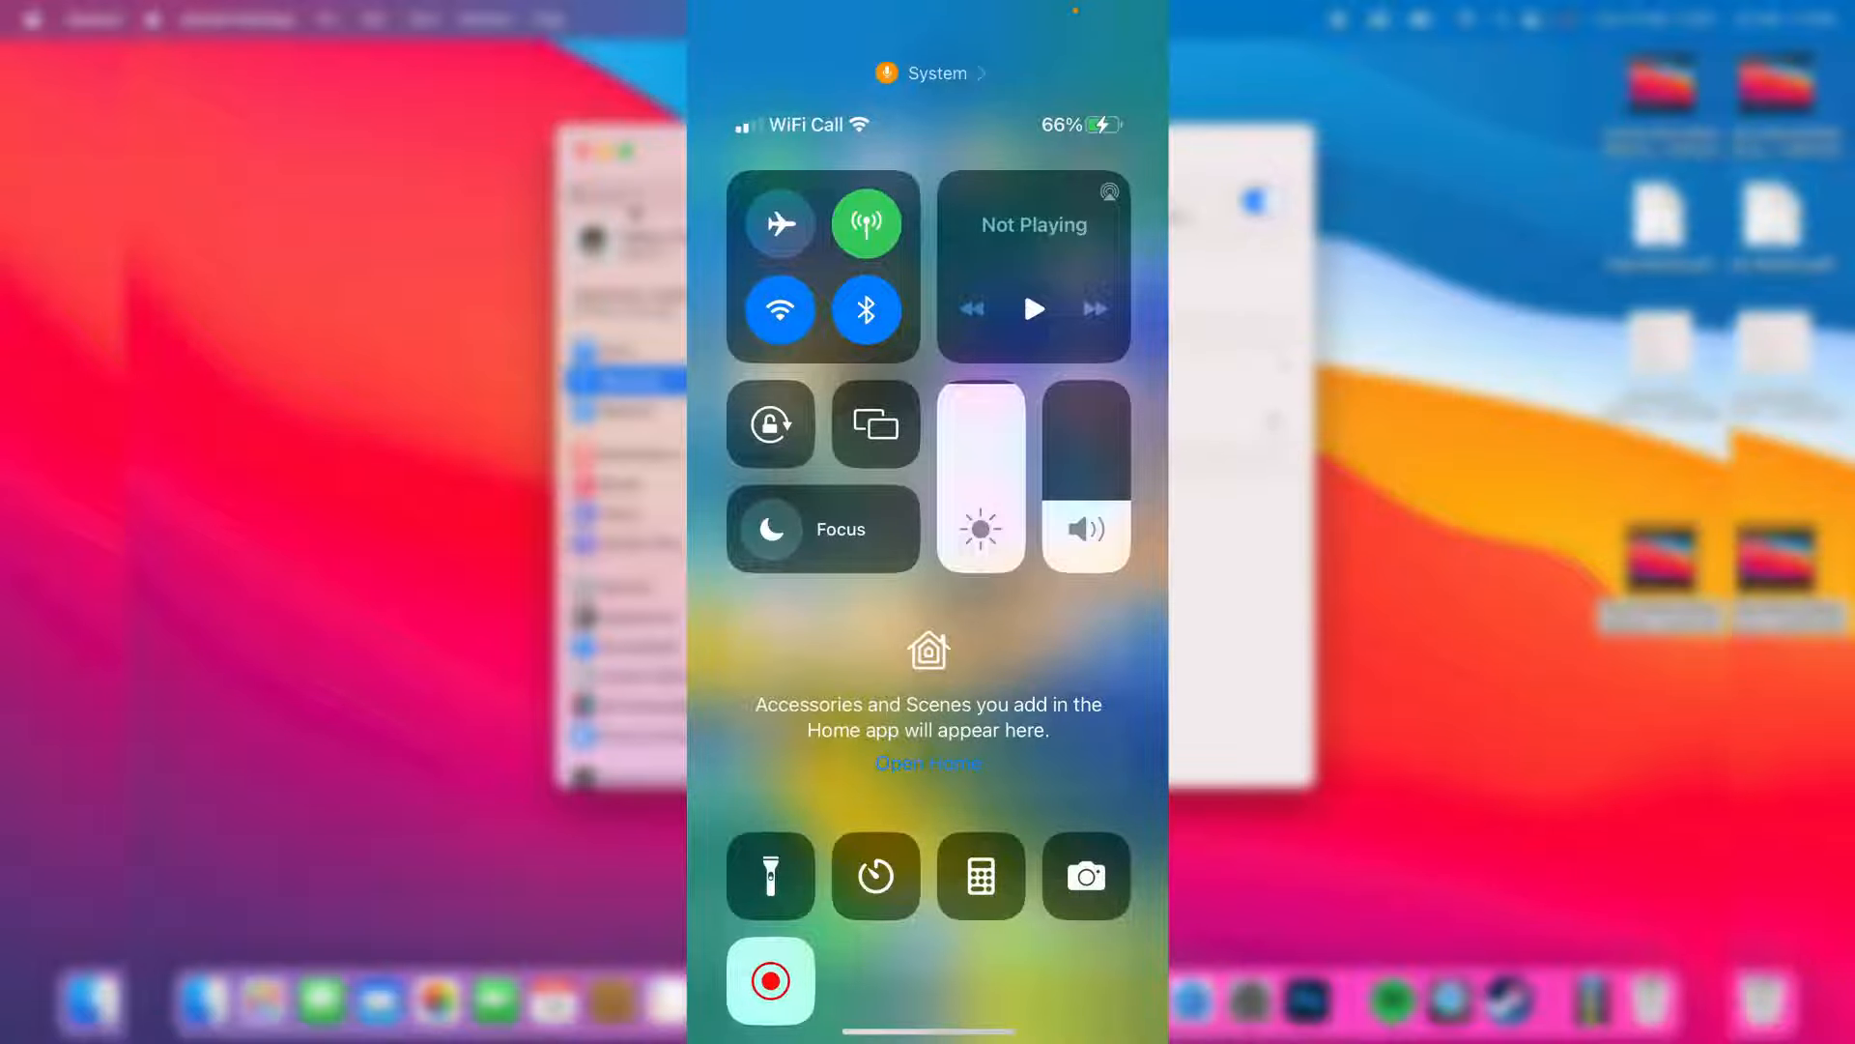
Step: Toggle the iPhone's Wi-Fi off and back on, then close System Settings
left_click(779, 309)
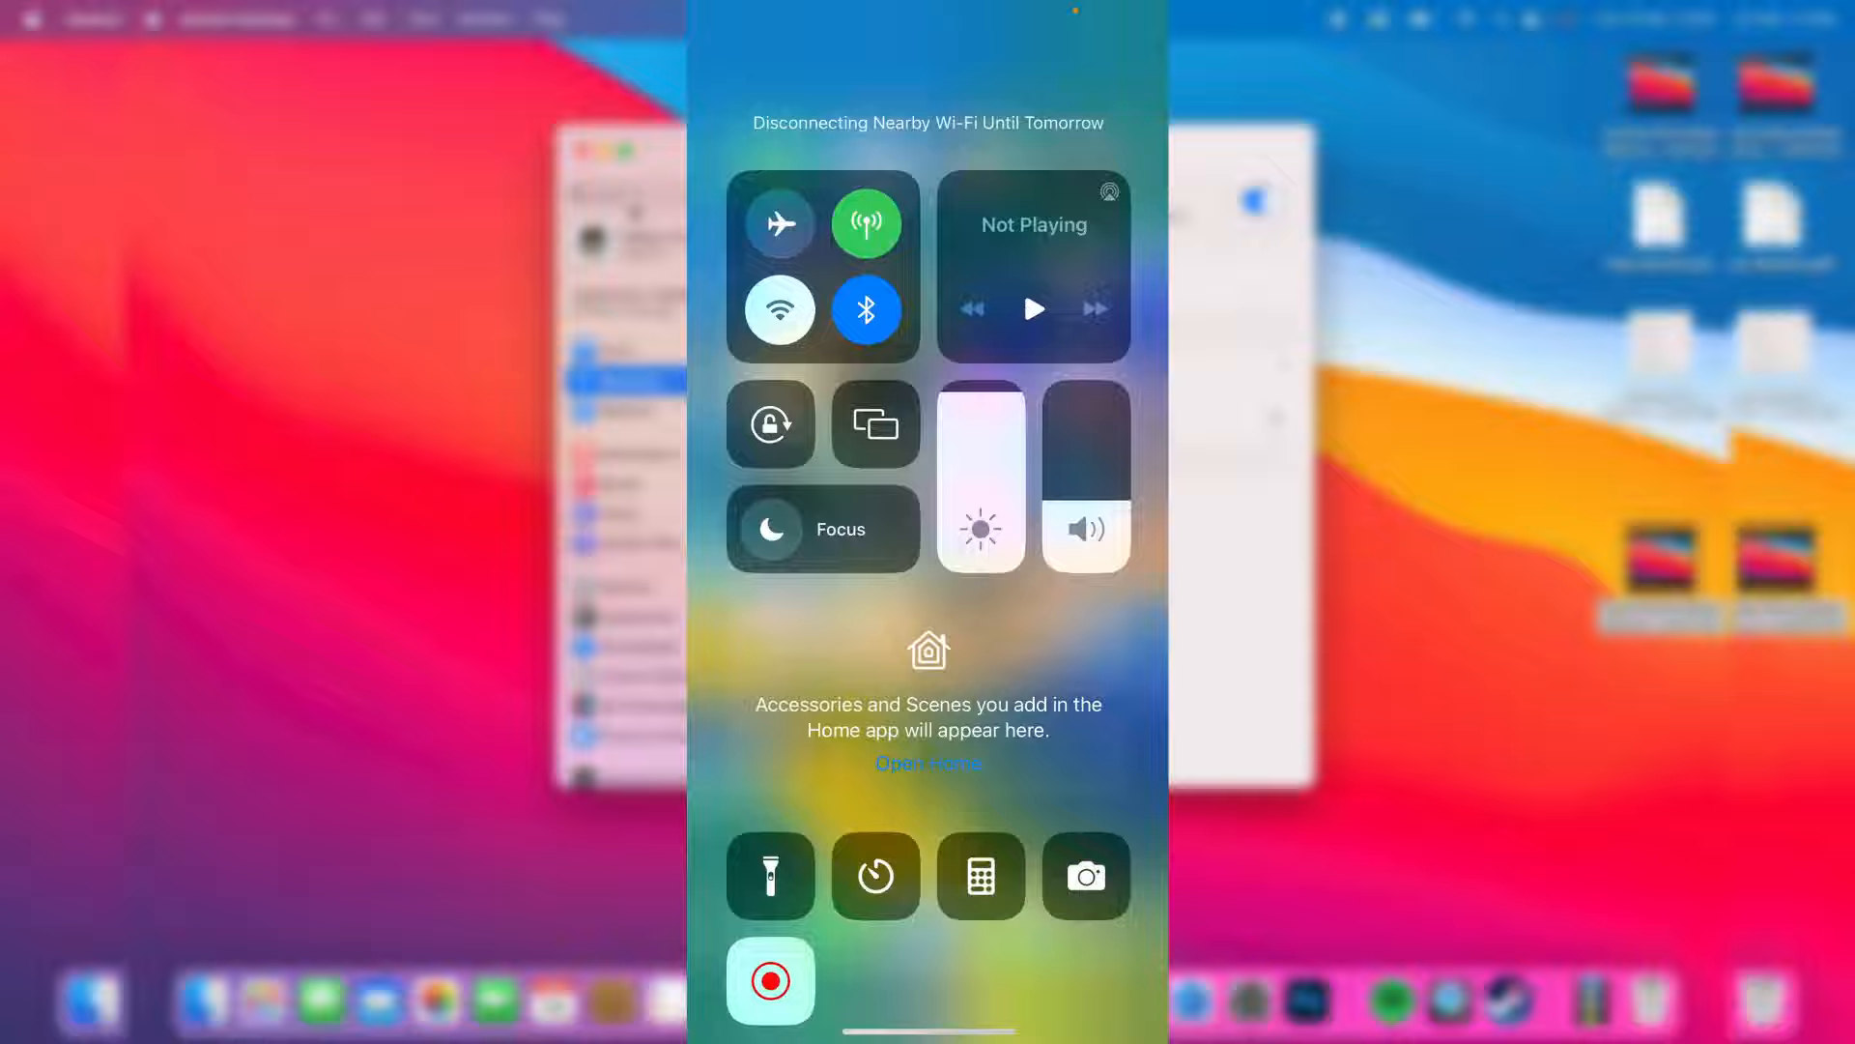
left_click(779, 309)
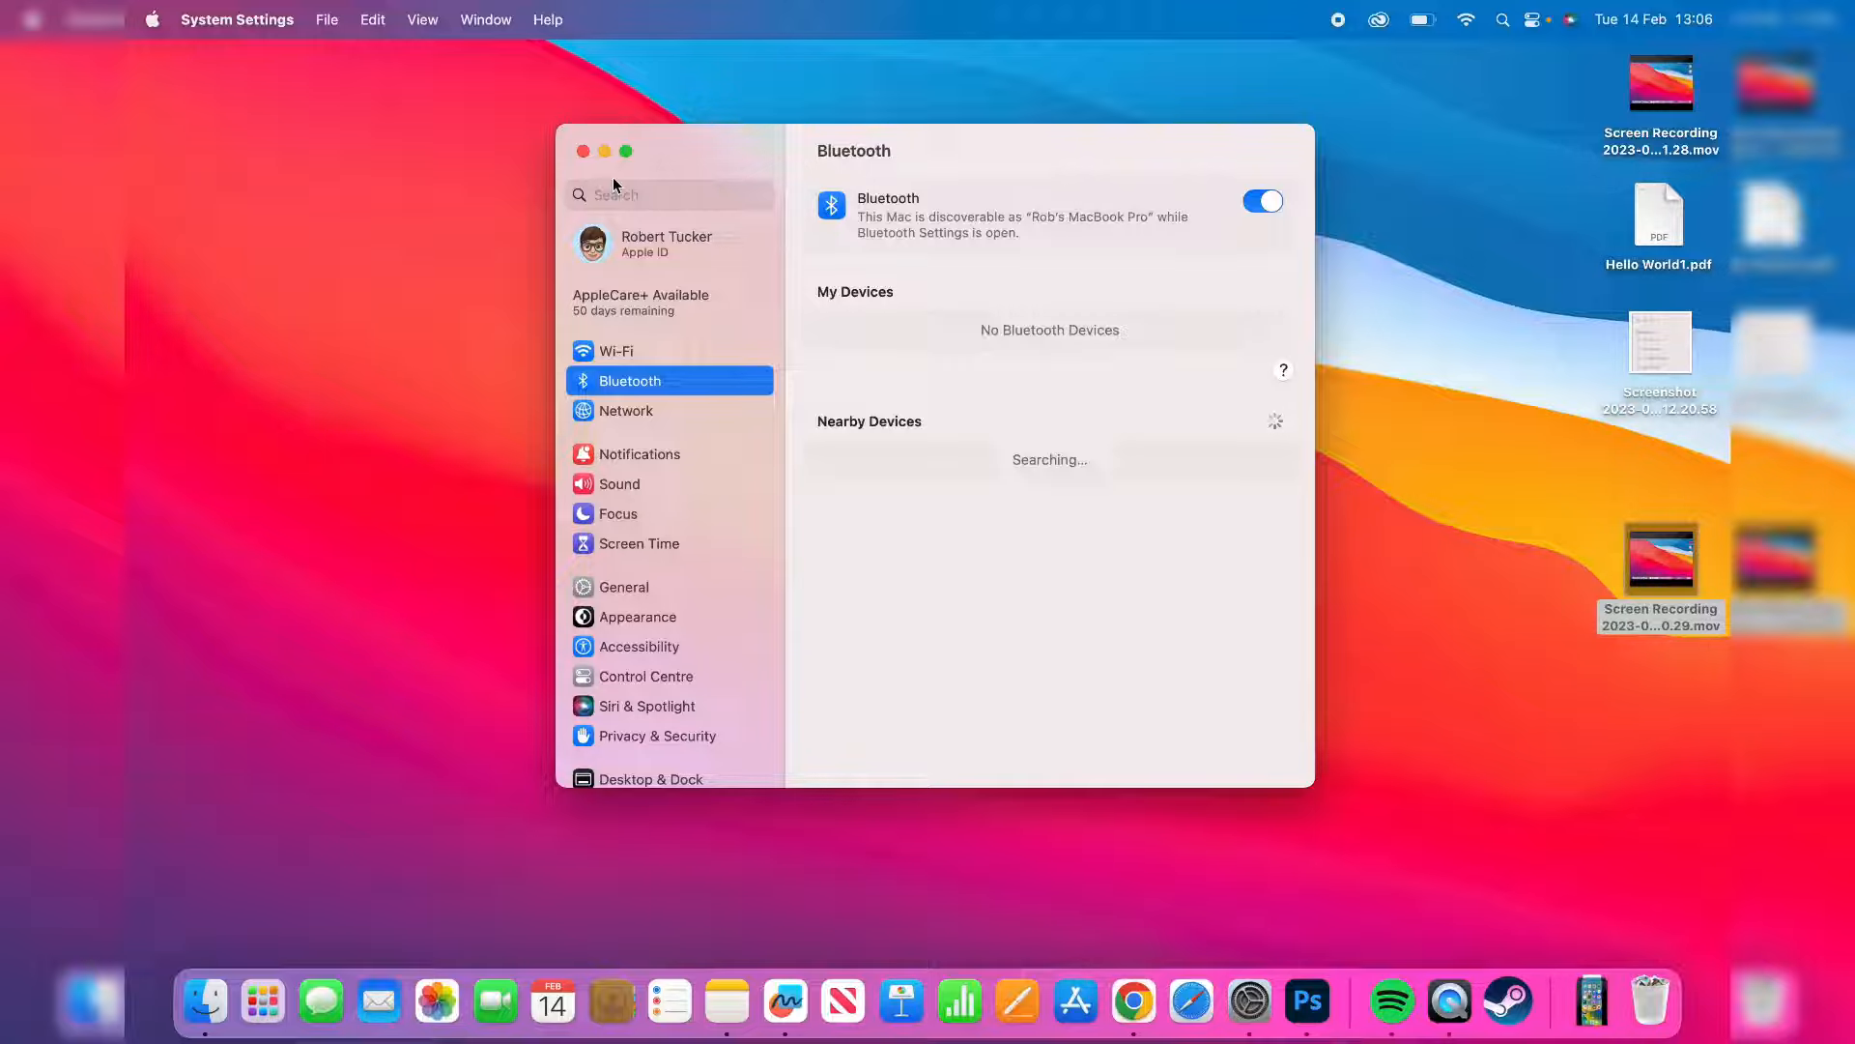
mouse_move(569, 163)
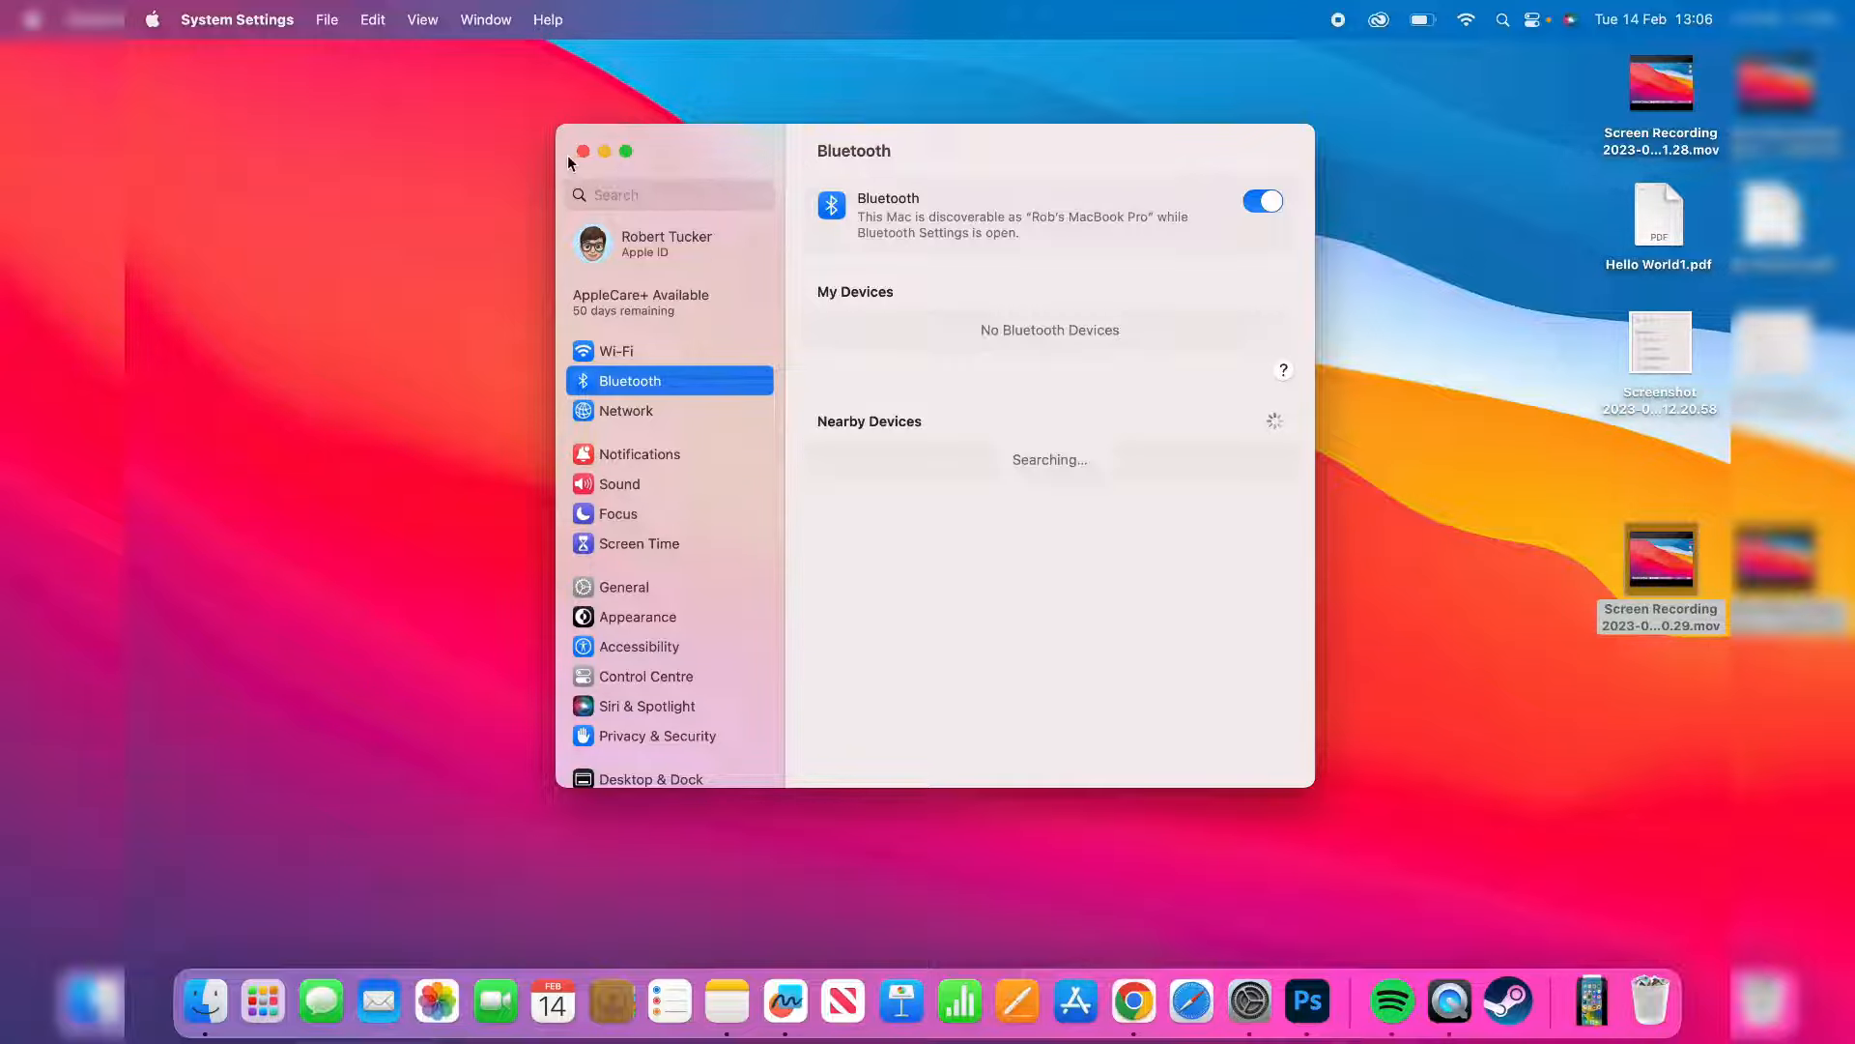
left_click(580, 151)
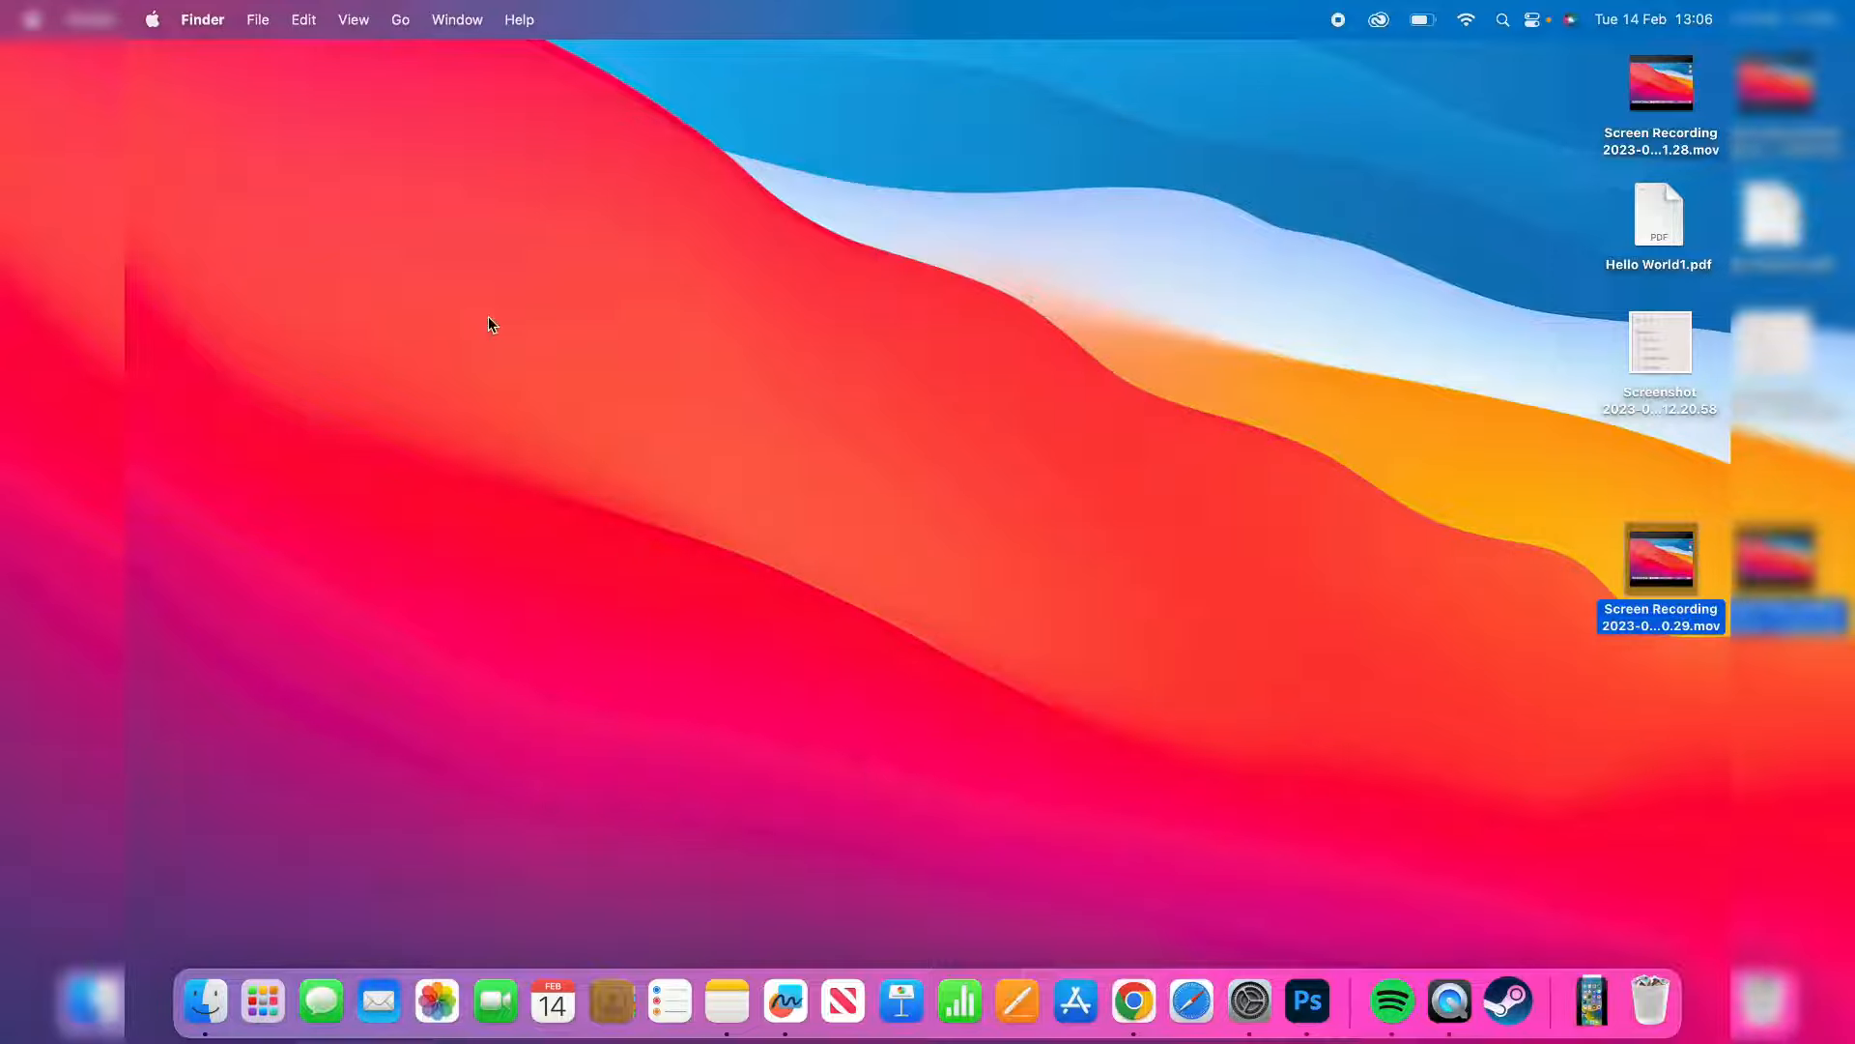
mouse_move(427, 732)
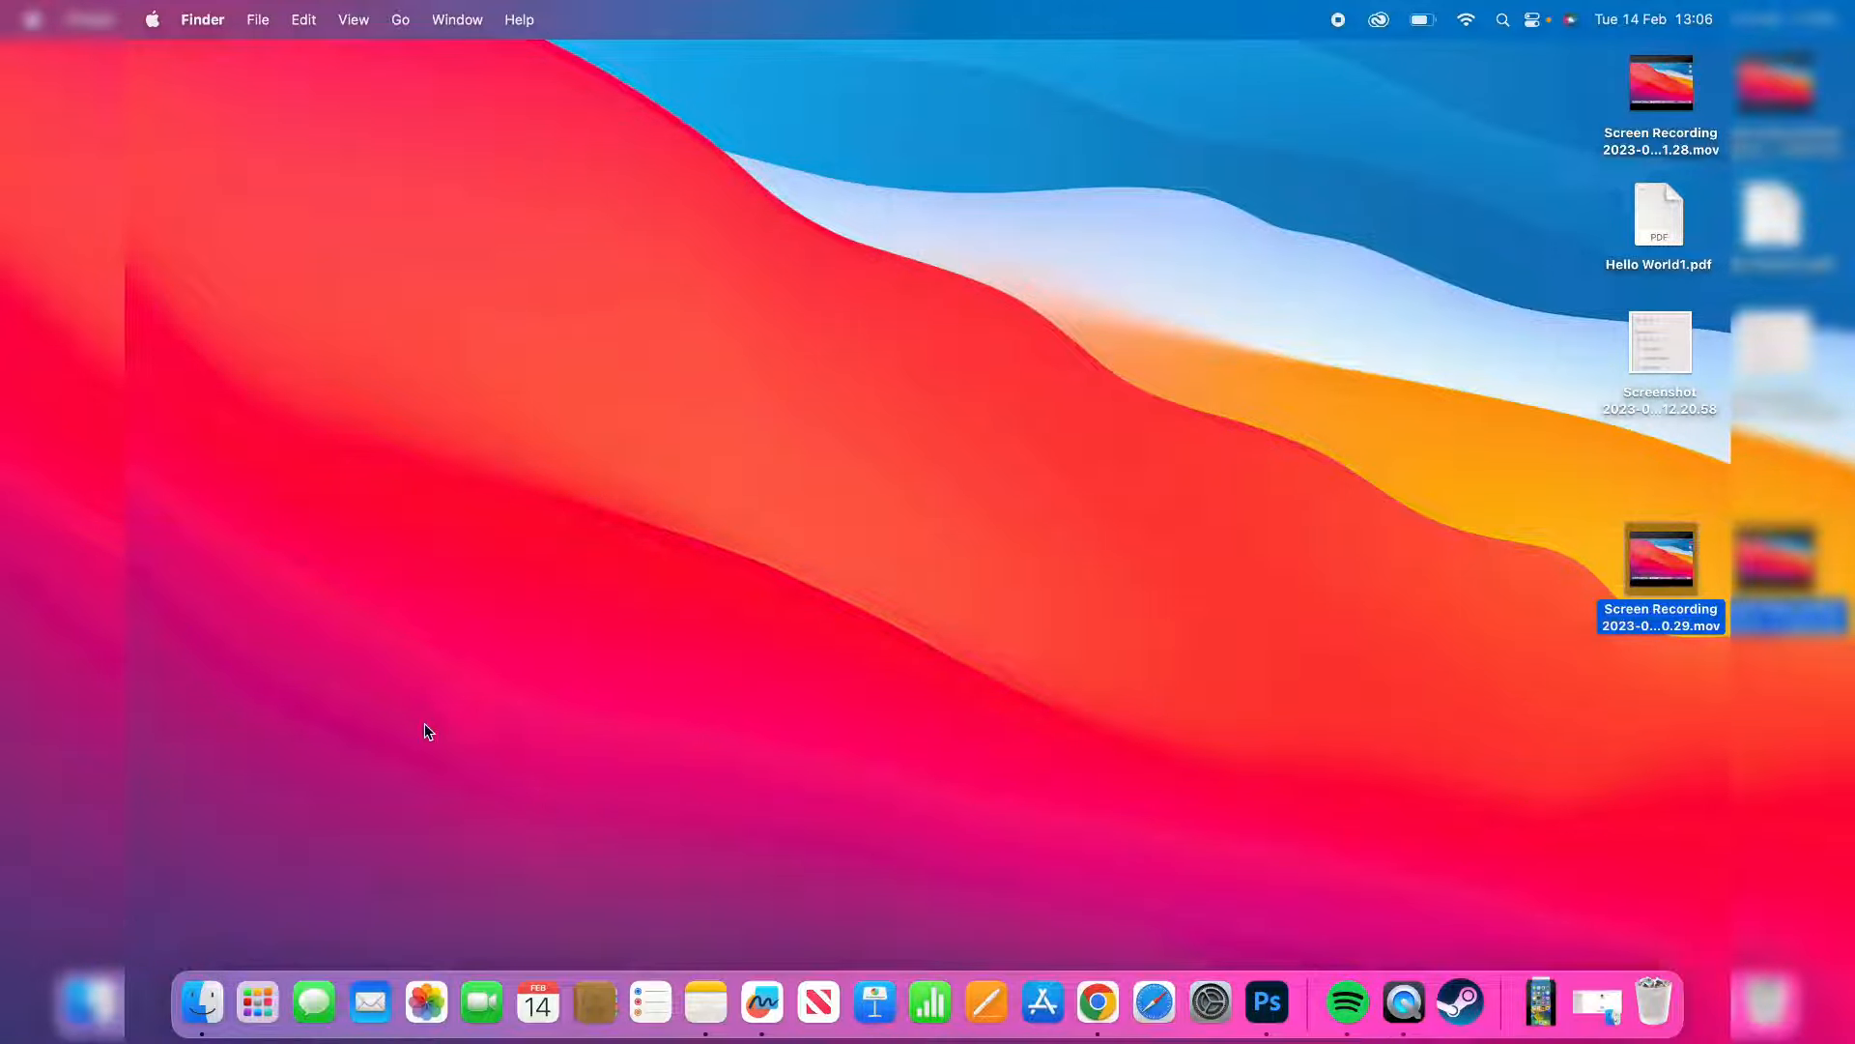
mouse_move(201, 1002)
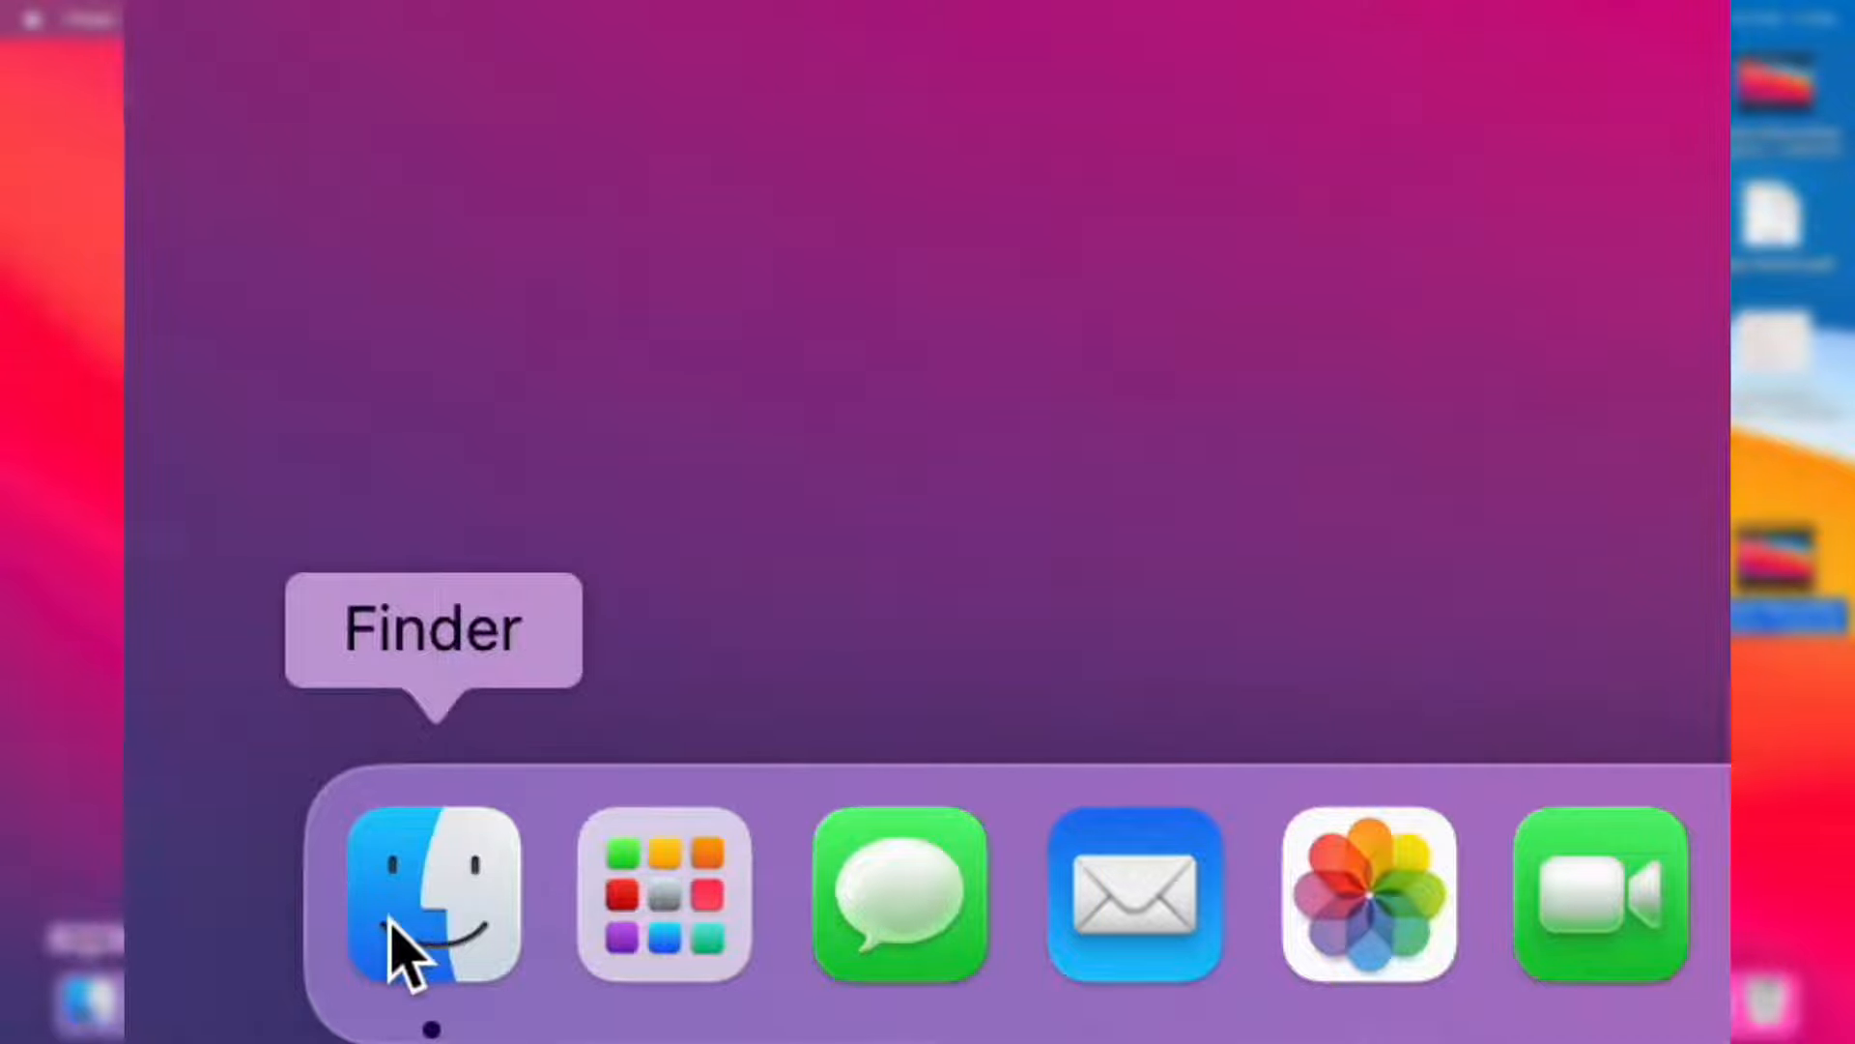
Step: Go to AirDrop in a new Finder window and expand the 'Allow me to be discovered by' dropdown
left_click(433, 893)
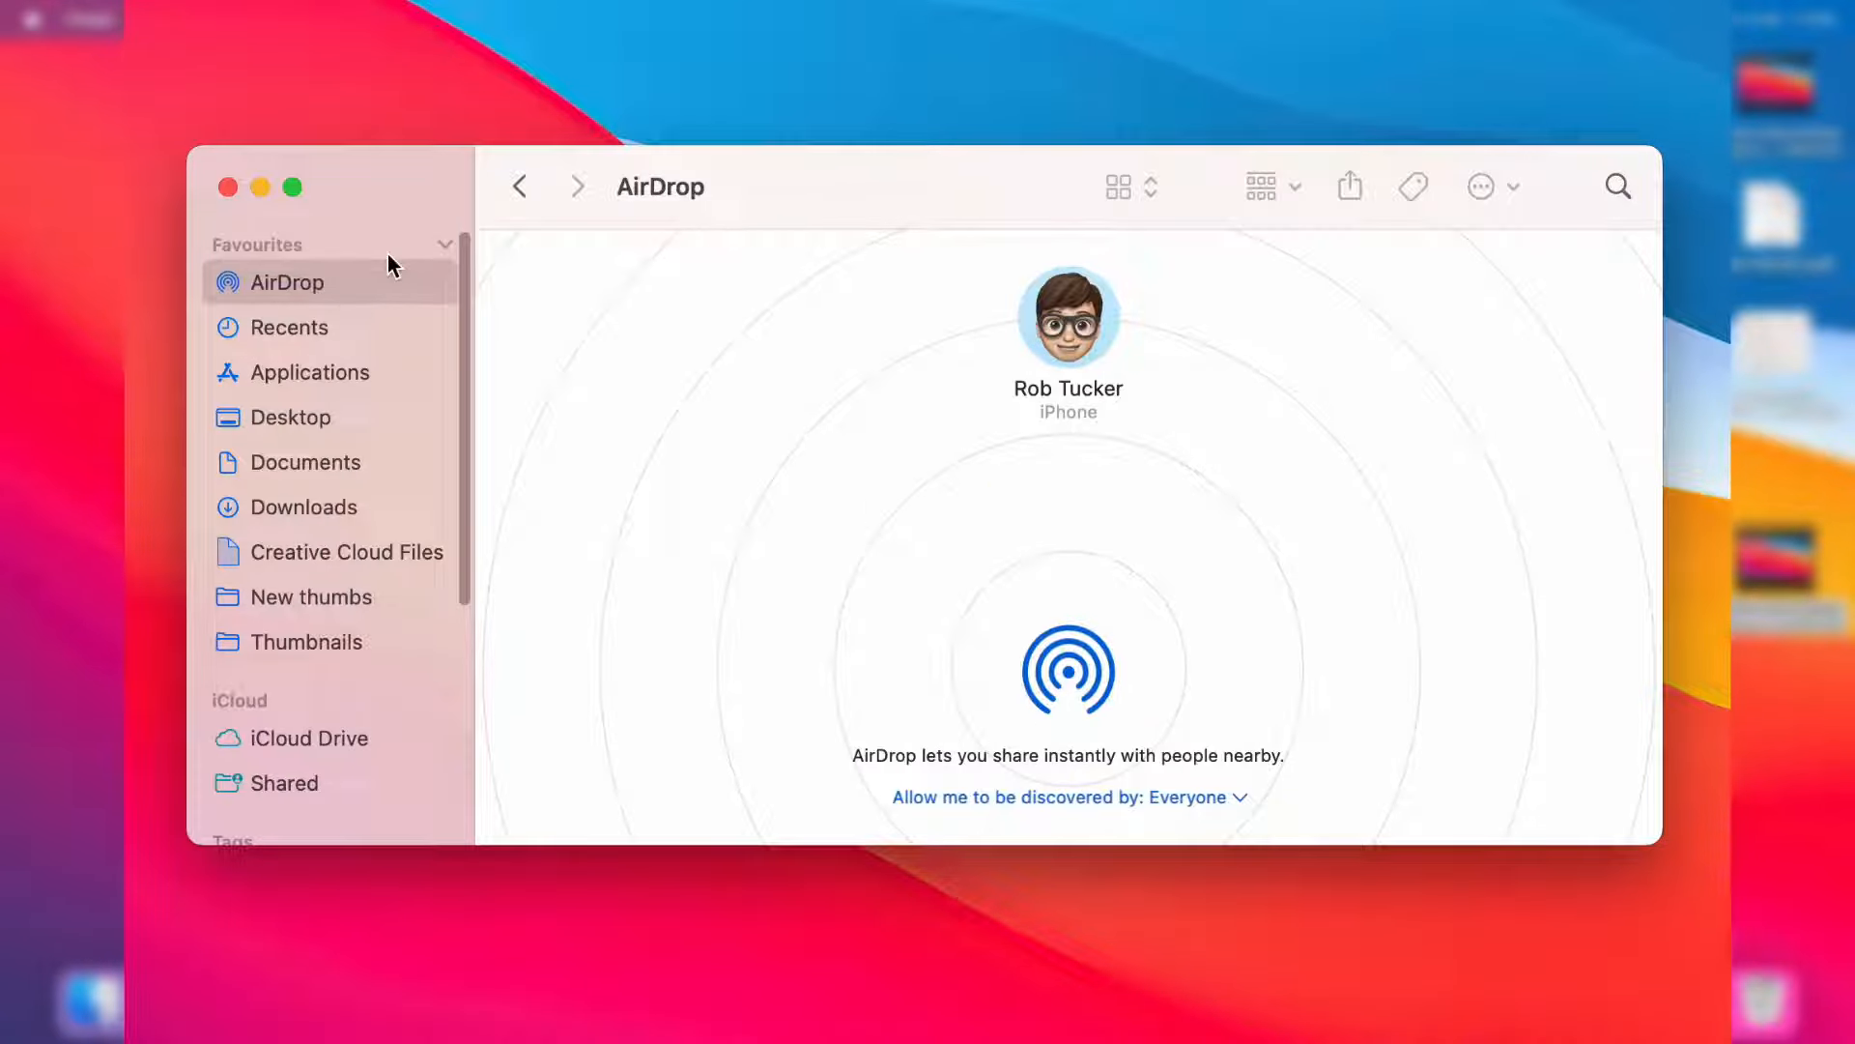
mouse_move(375, 339)
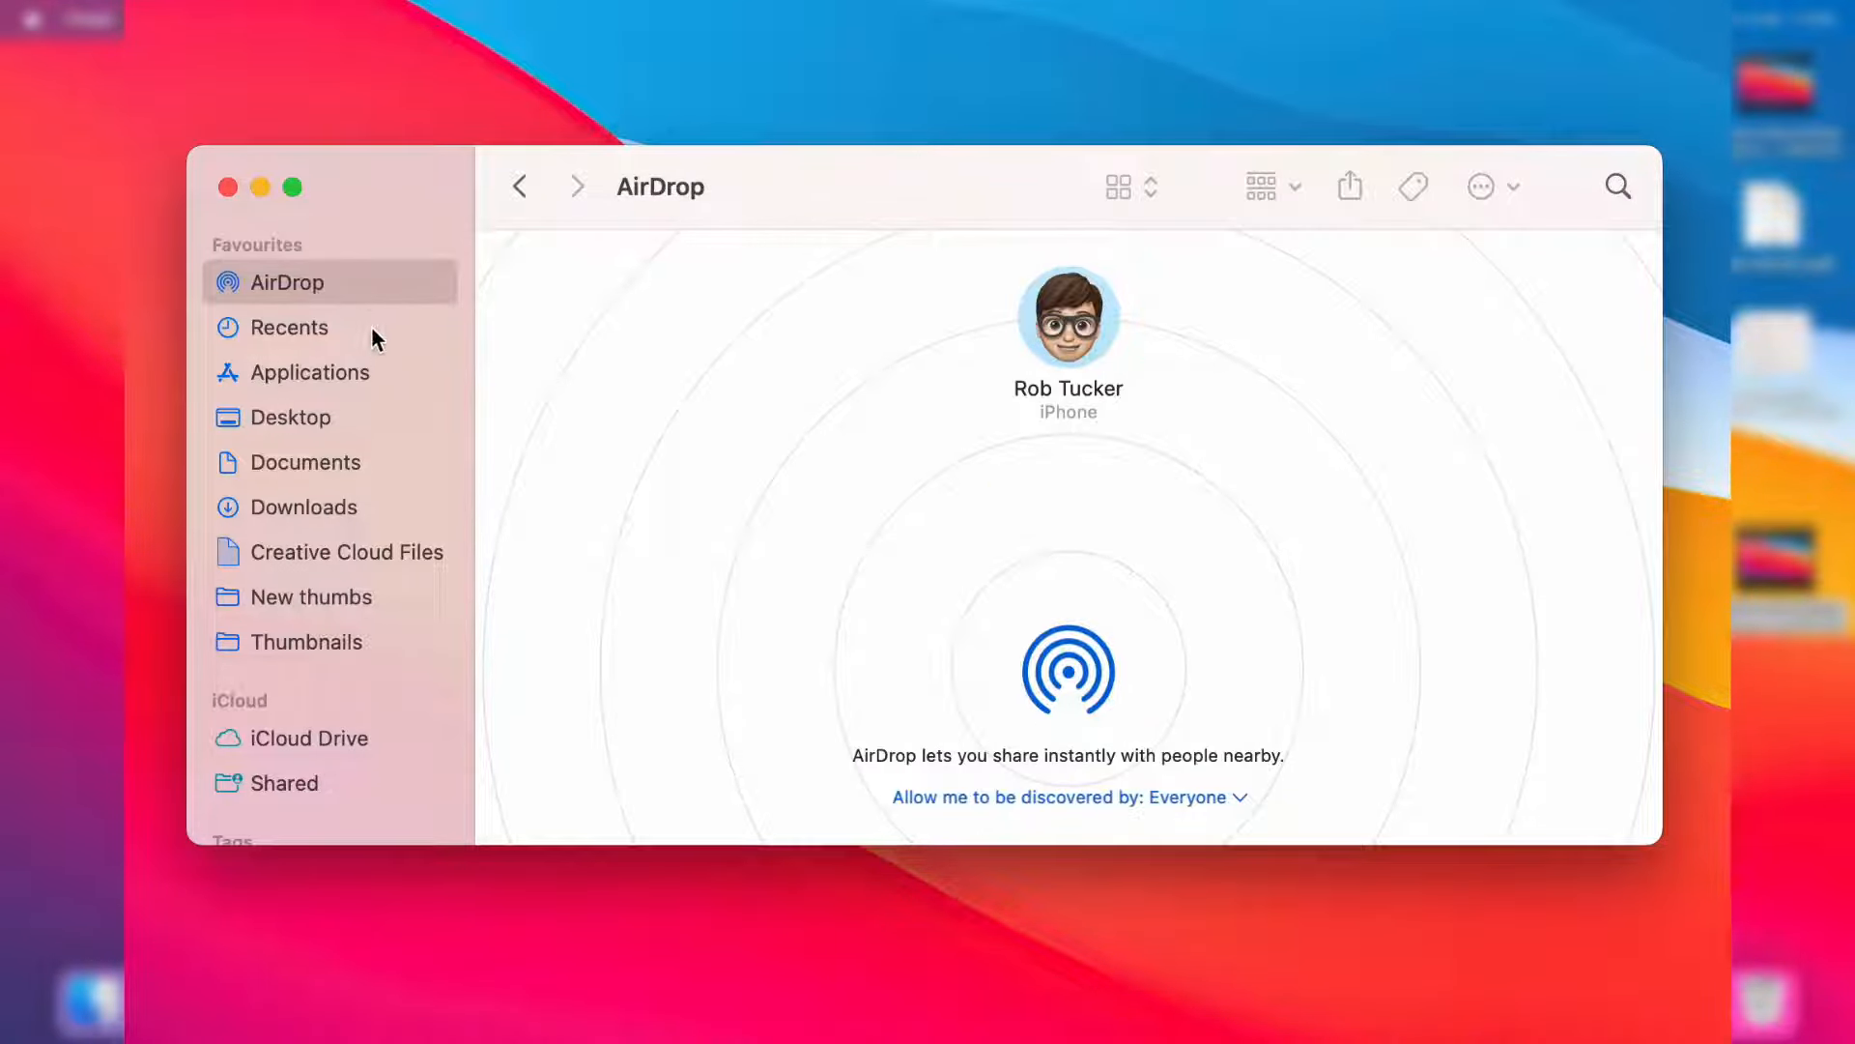
mouse_move(393, 391)
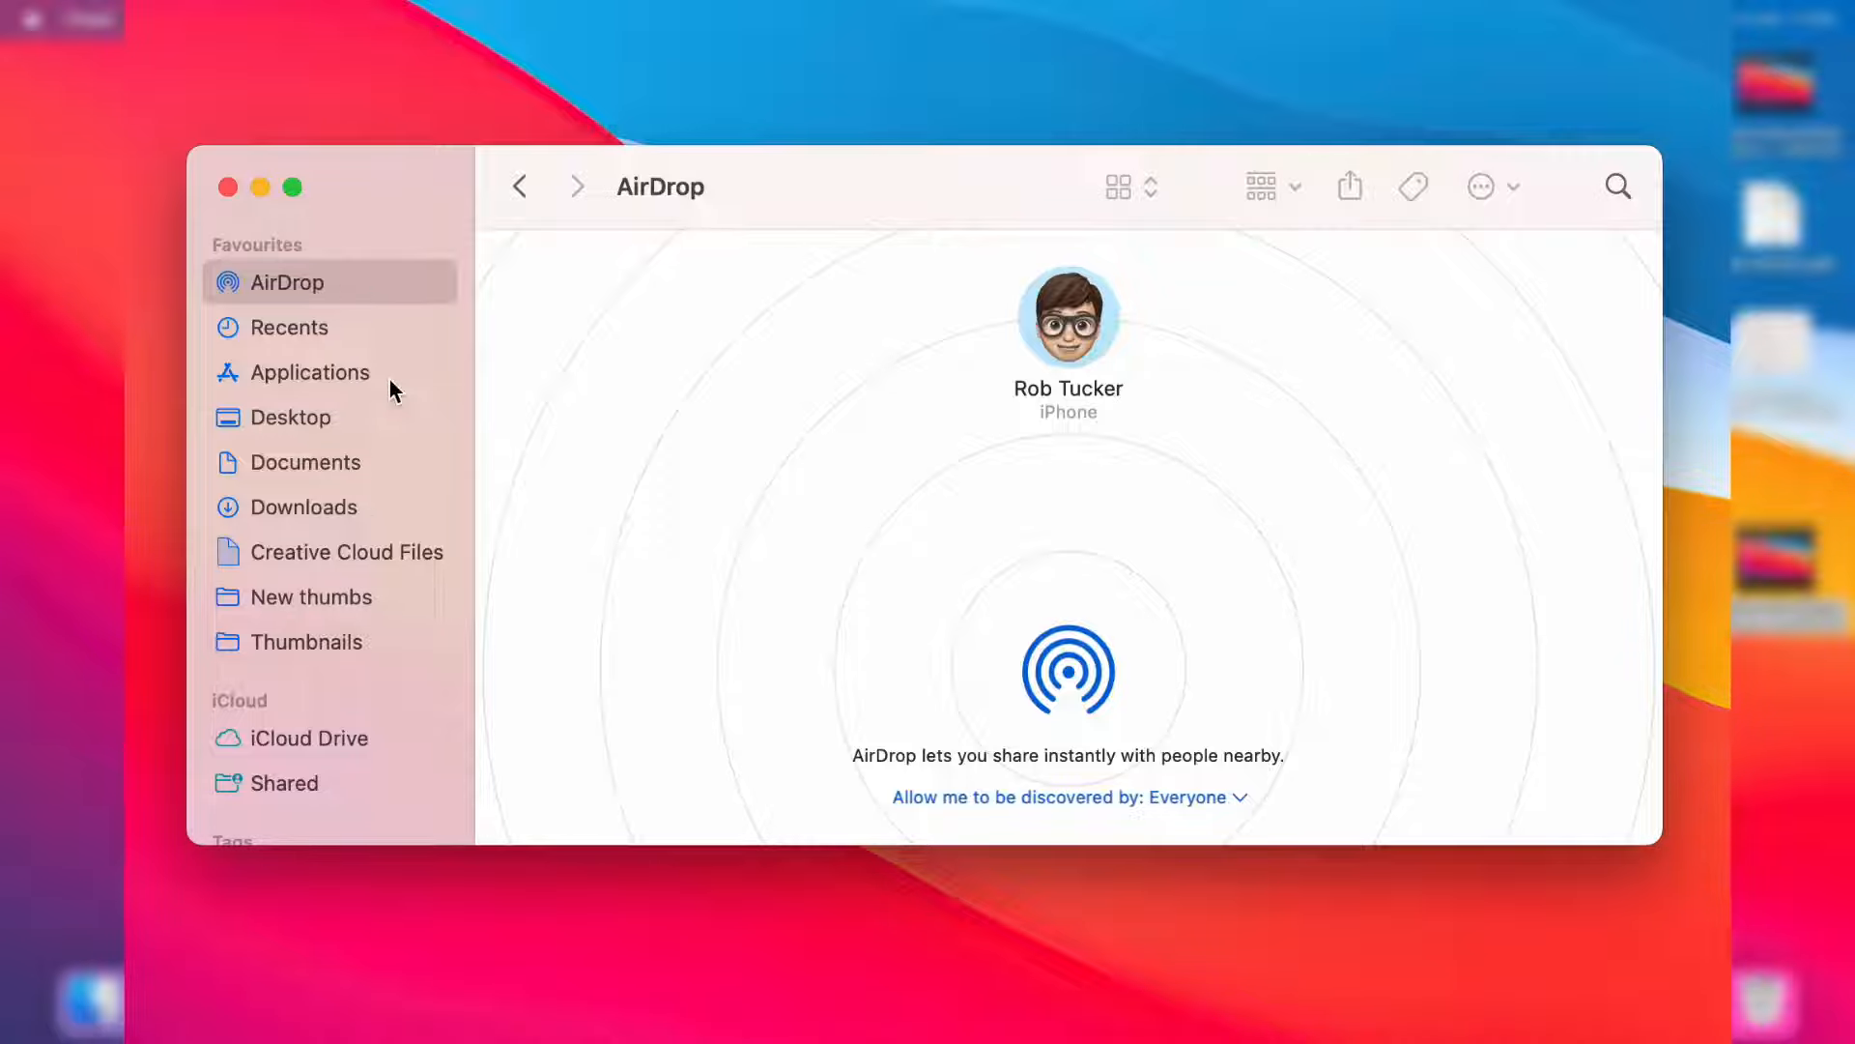
left_click(795, 13)
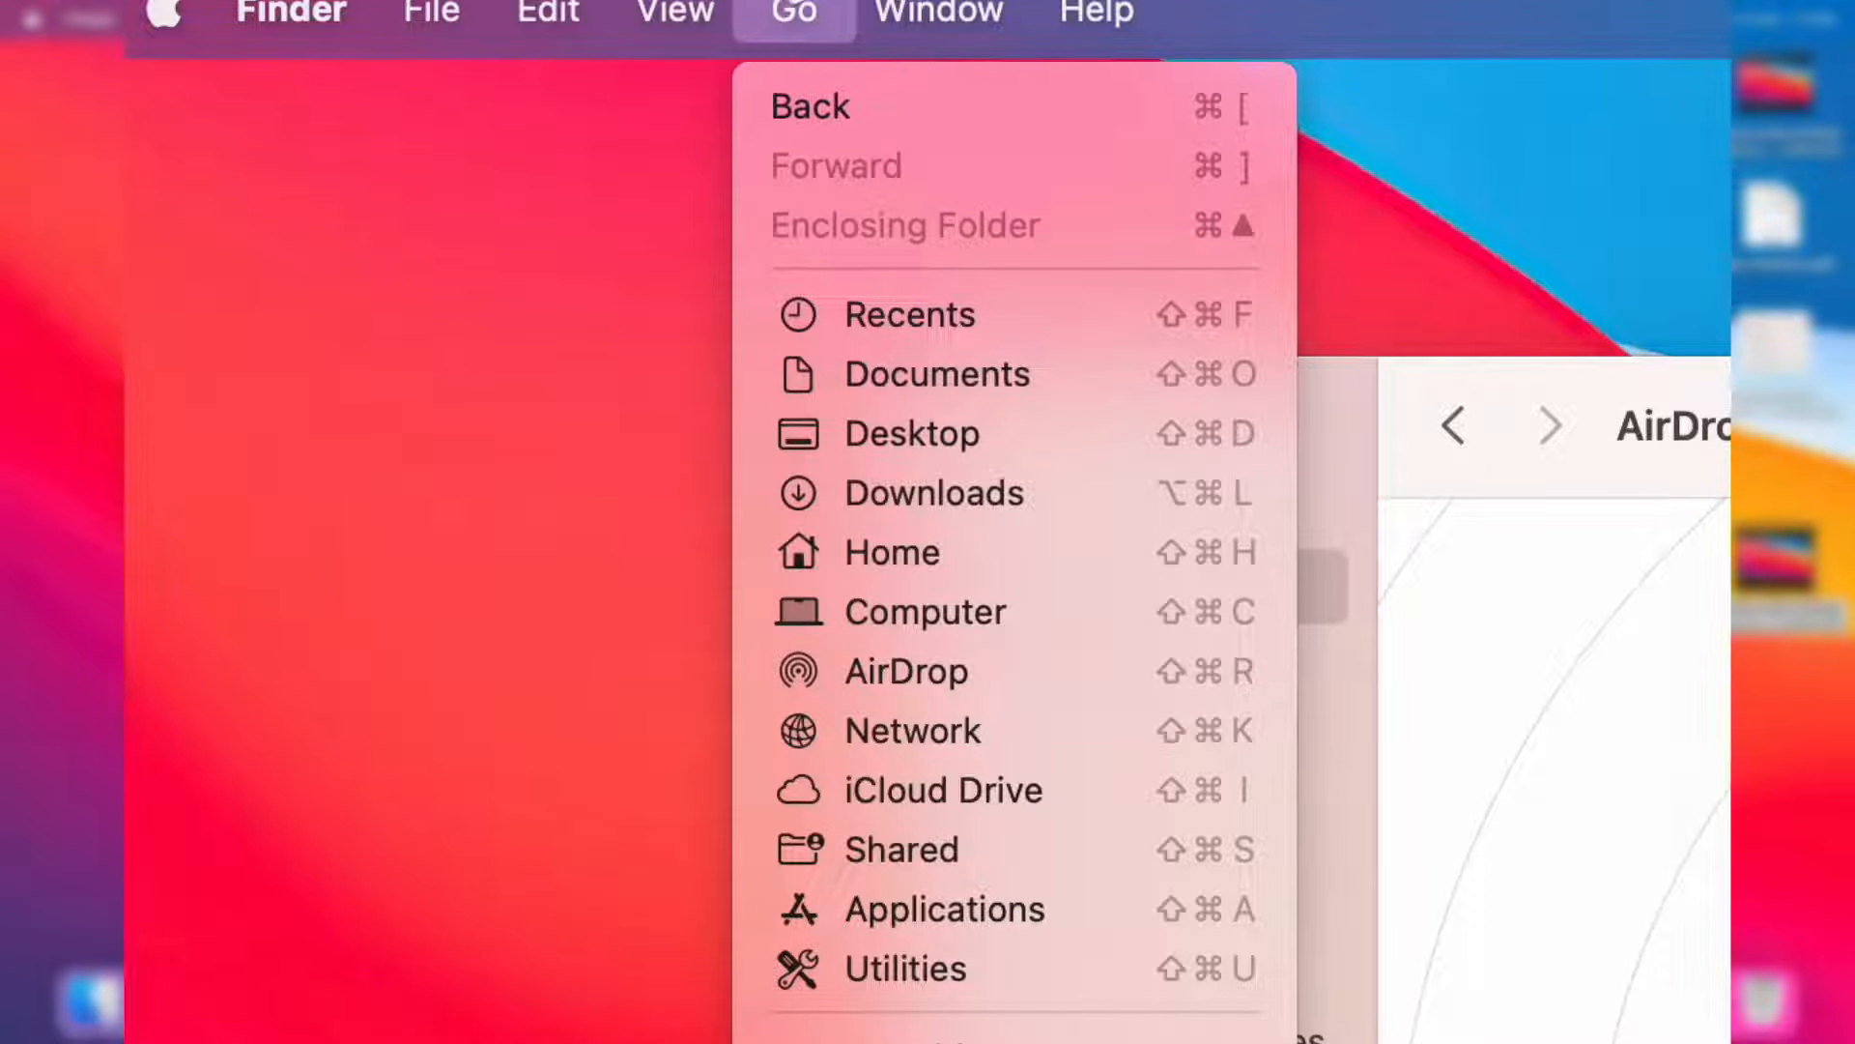
left_click(906, 671)
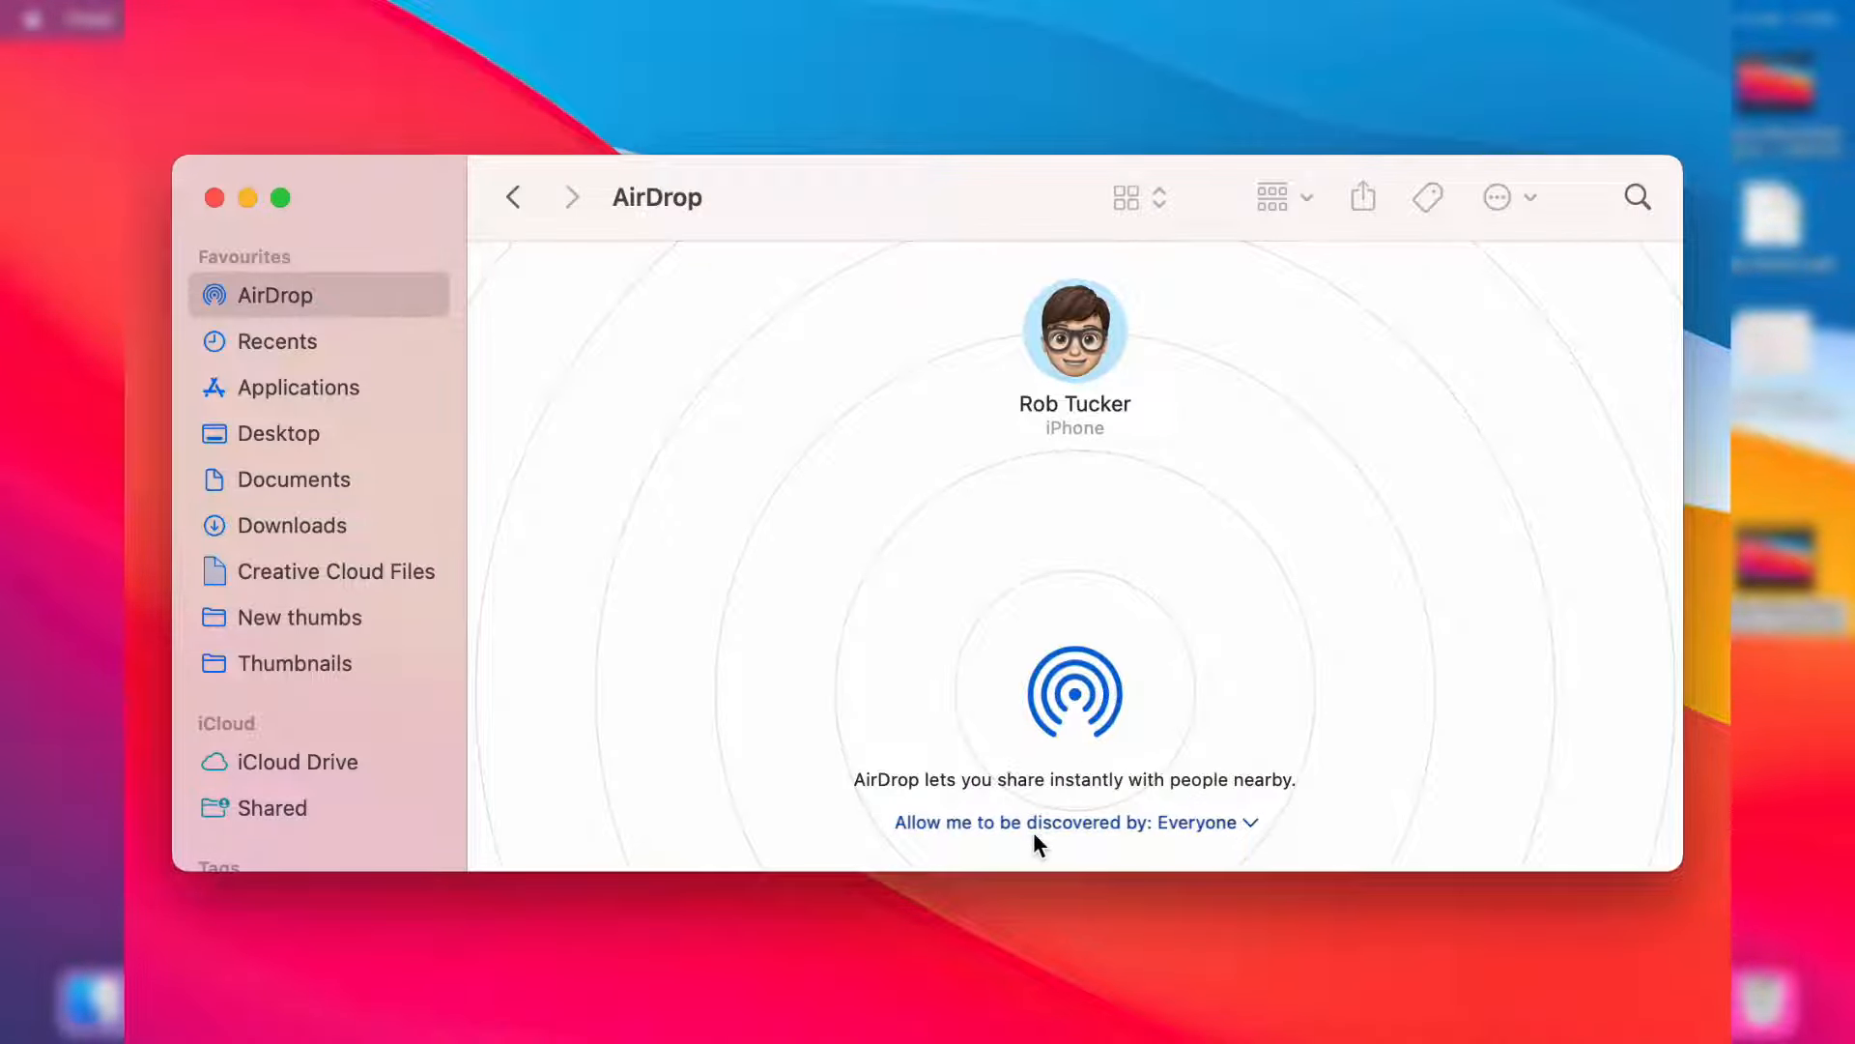
left_click(1074, 823)
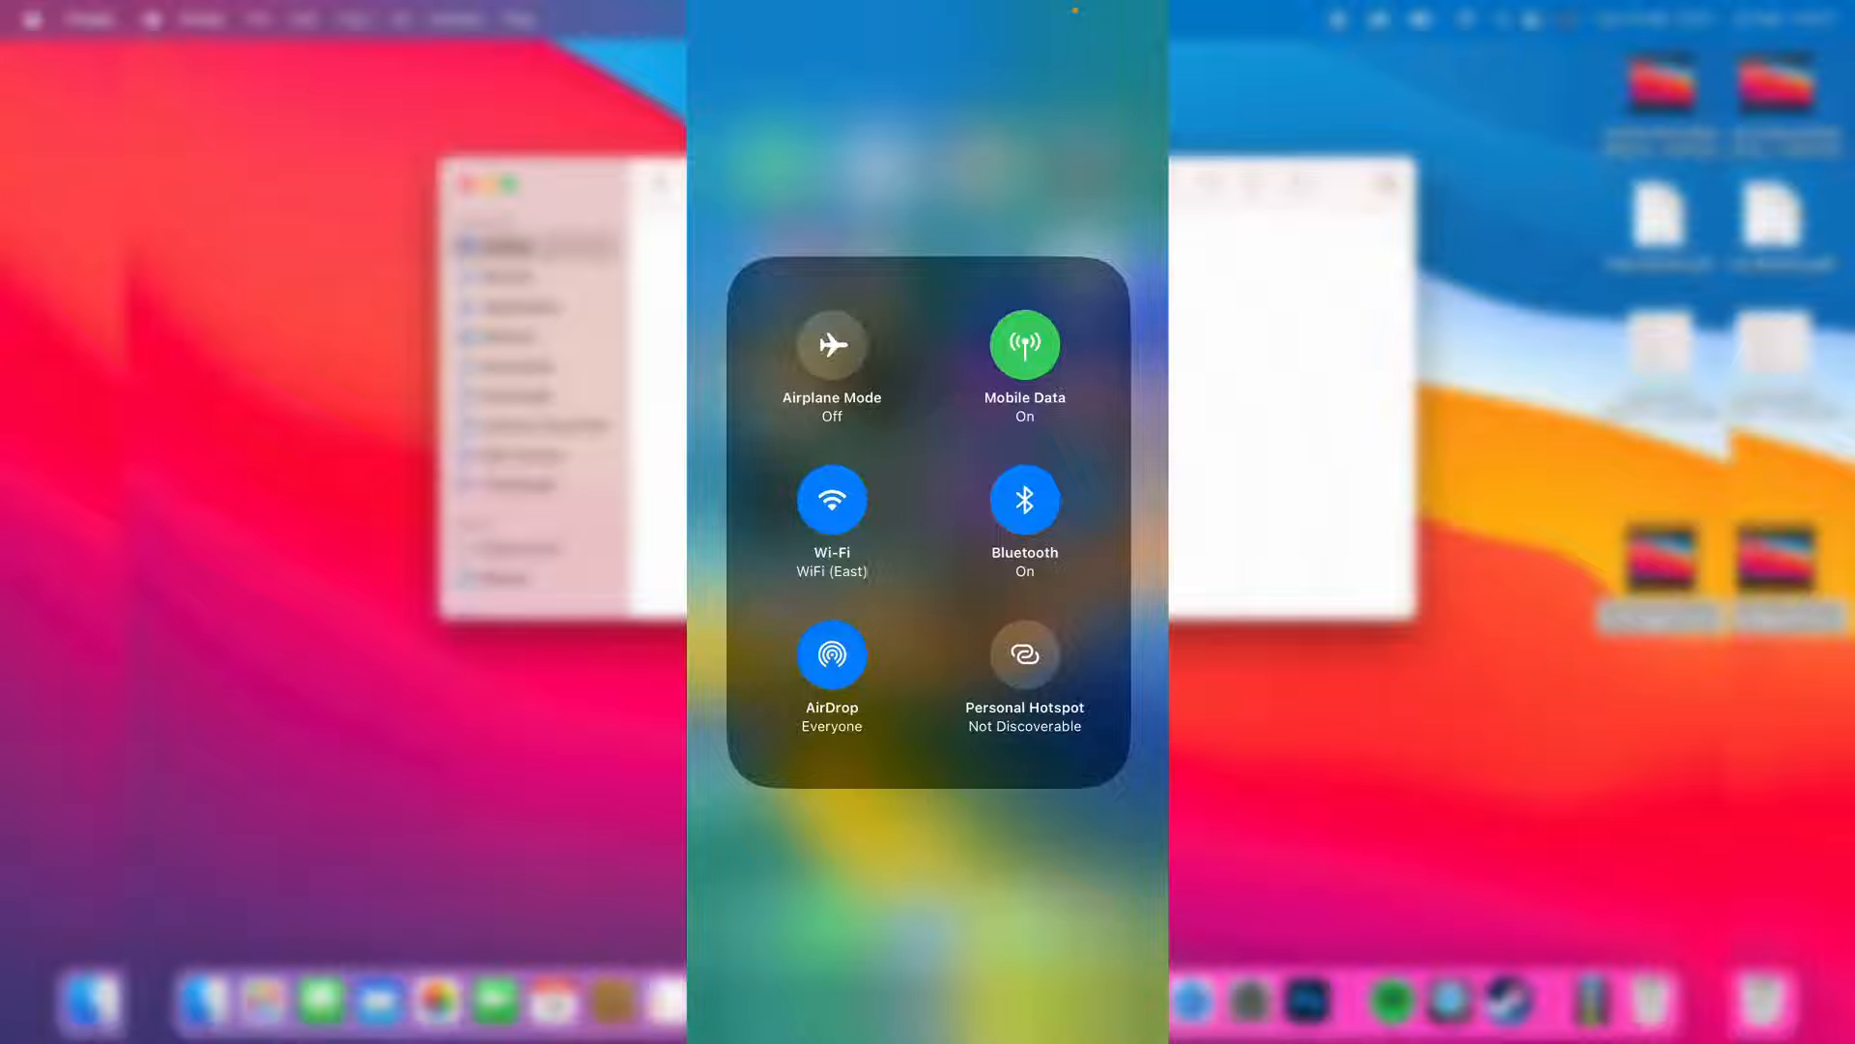
Step: Set the iPhone's AirDrop to Receiving Off, then back to Everyone
left_click(832, 663)
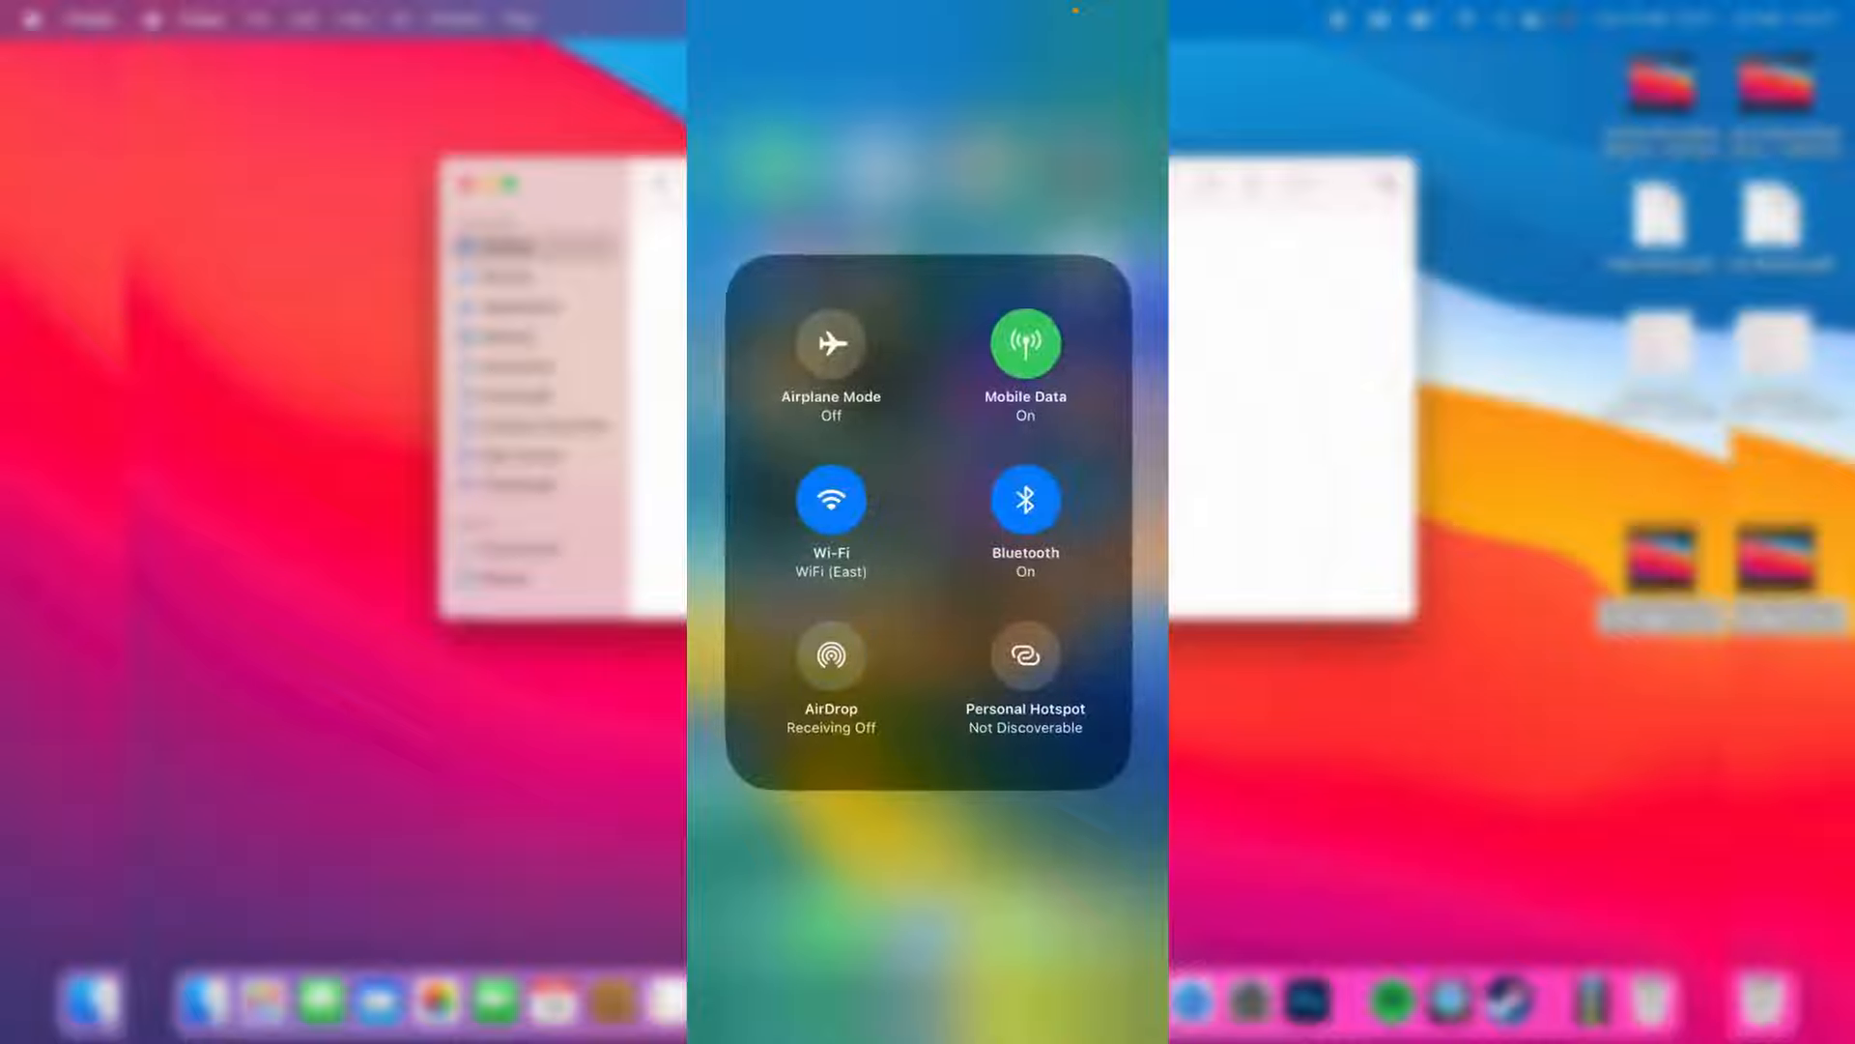
left_click(831, 657)
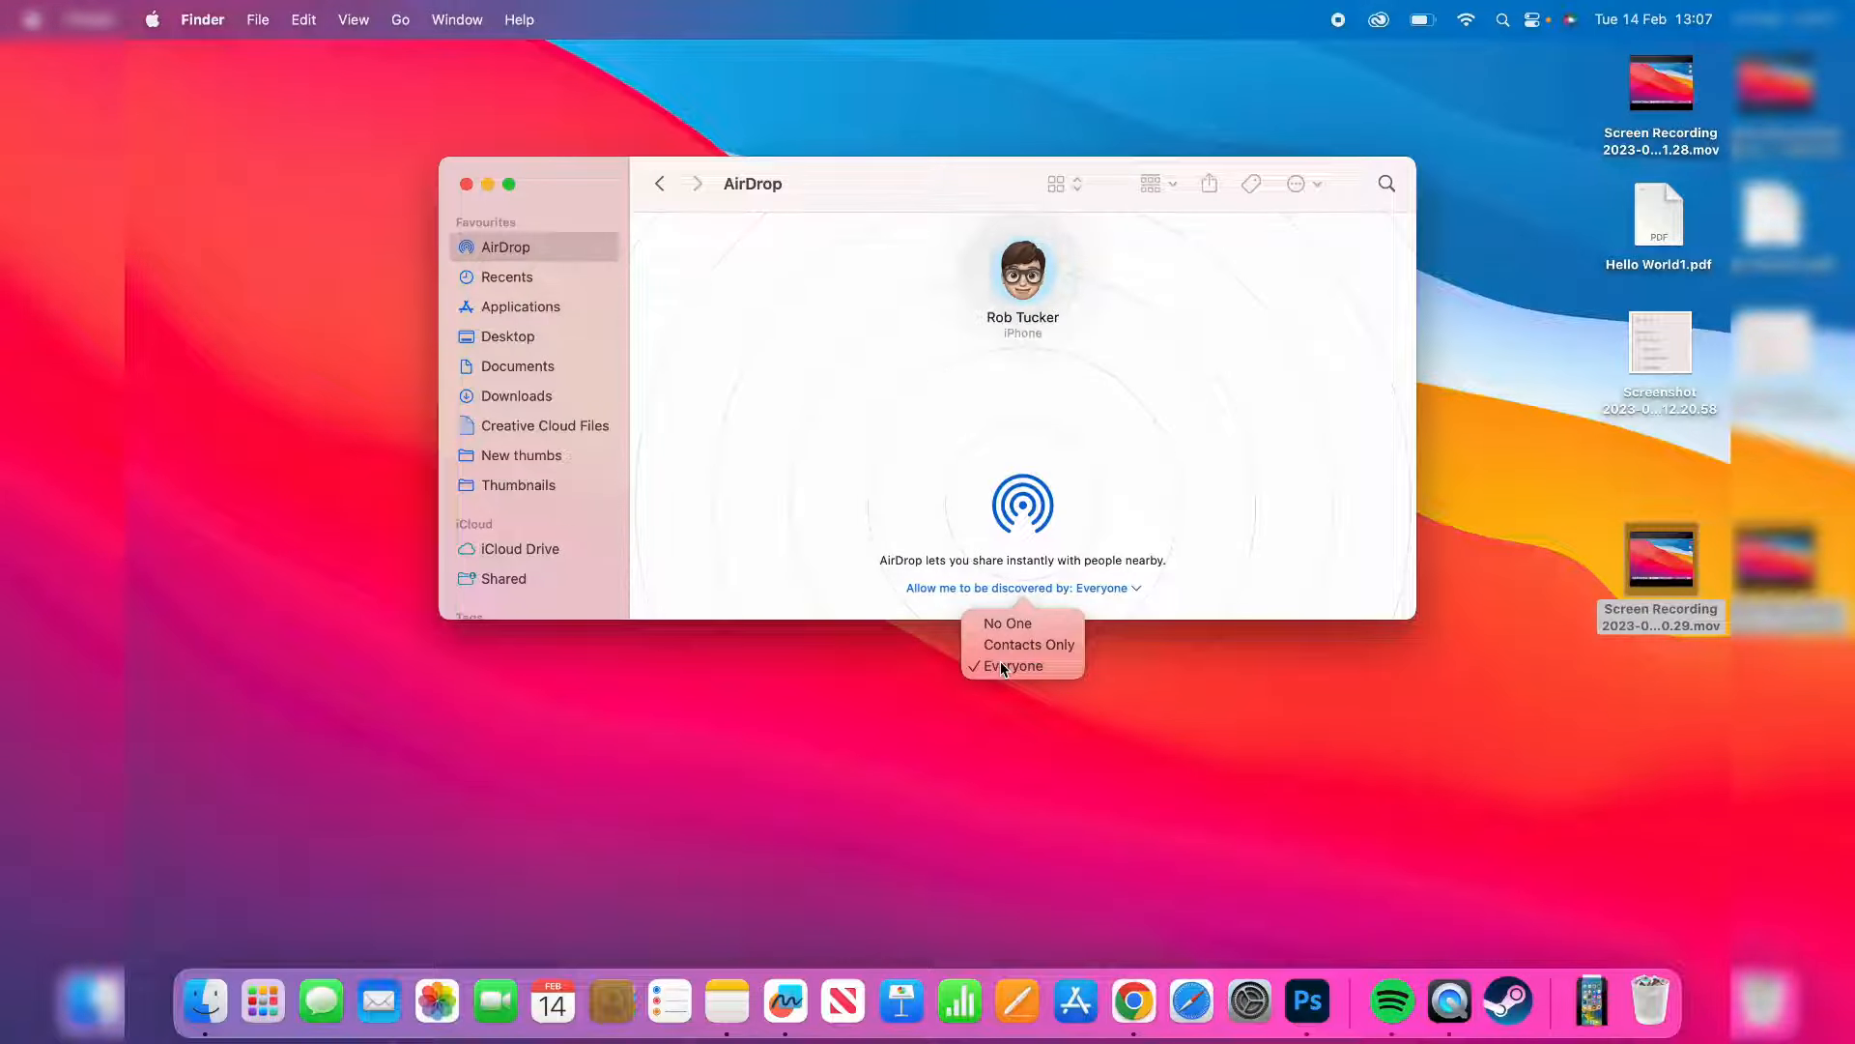
mouse_move(469, 199)
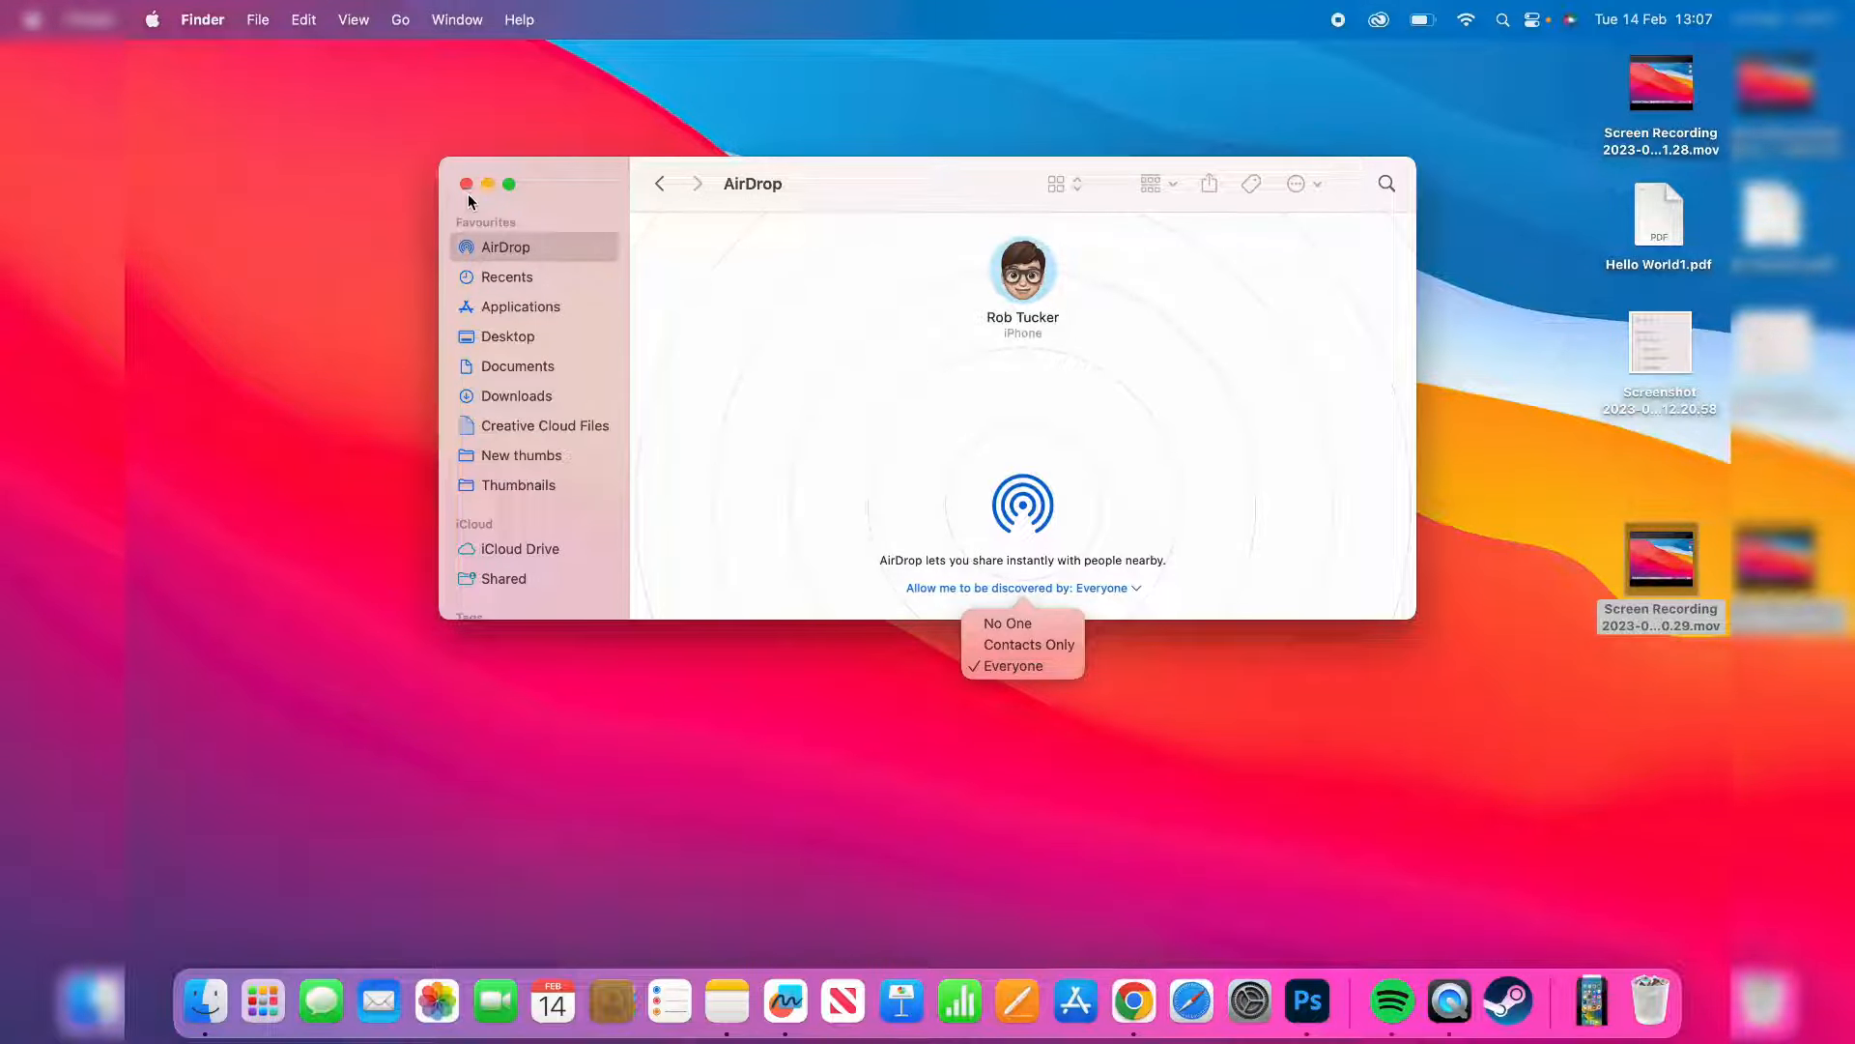
Step: Choose Everyone for AirDrop discovery and close the AirDrop window
left_click(1011, 665)
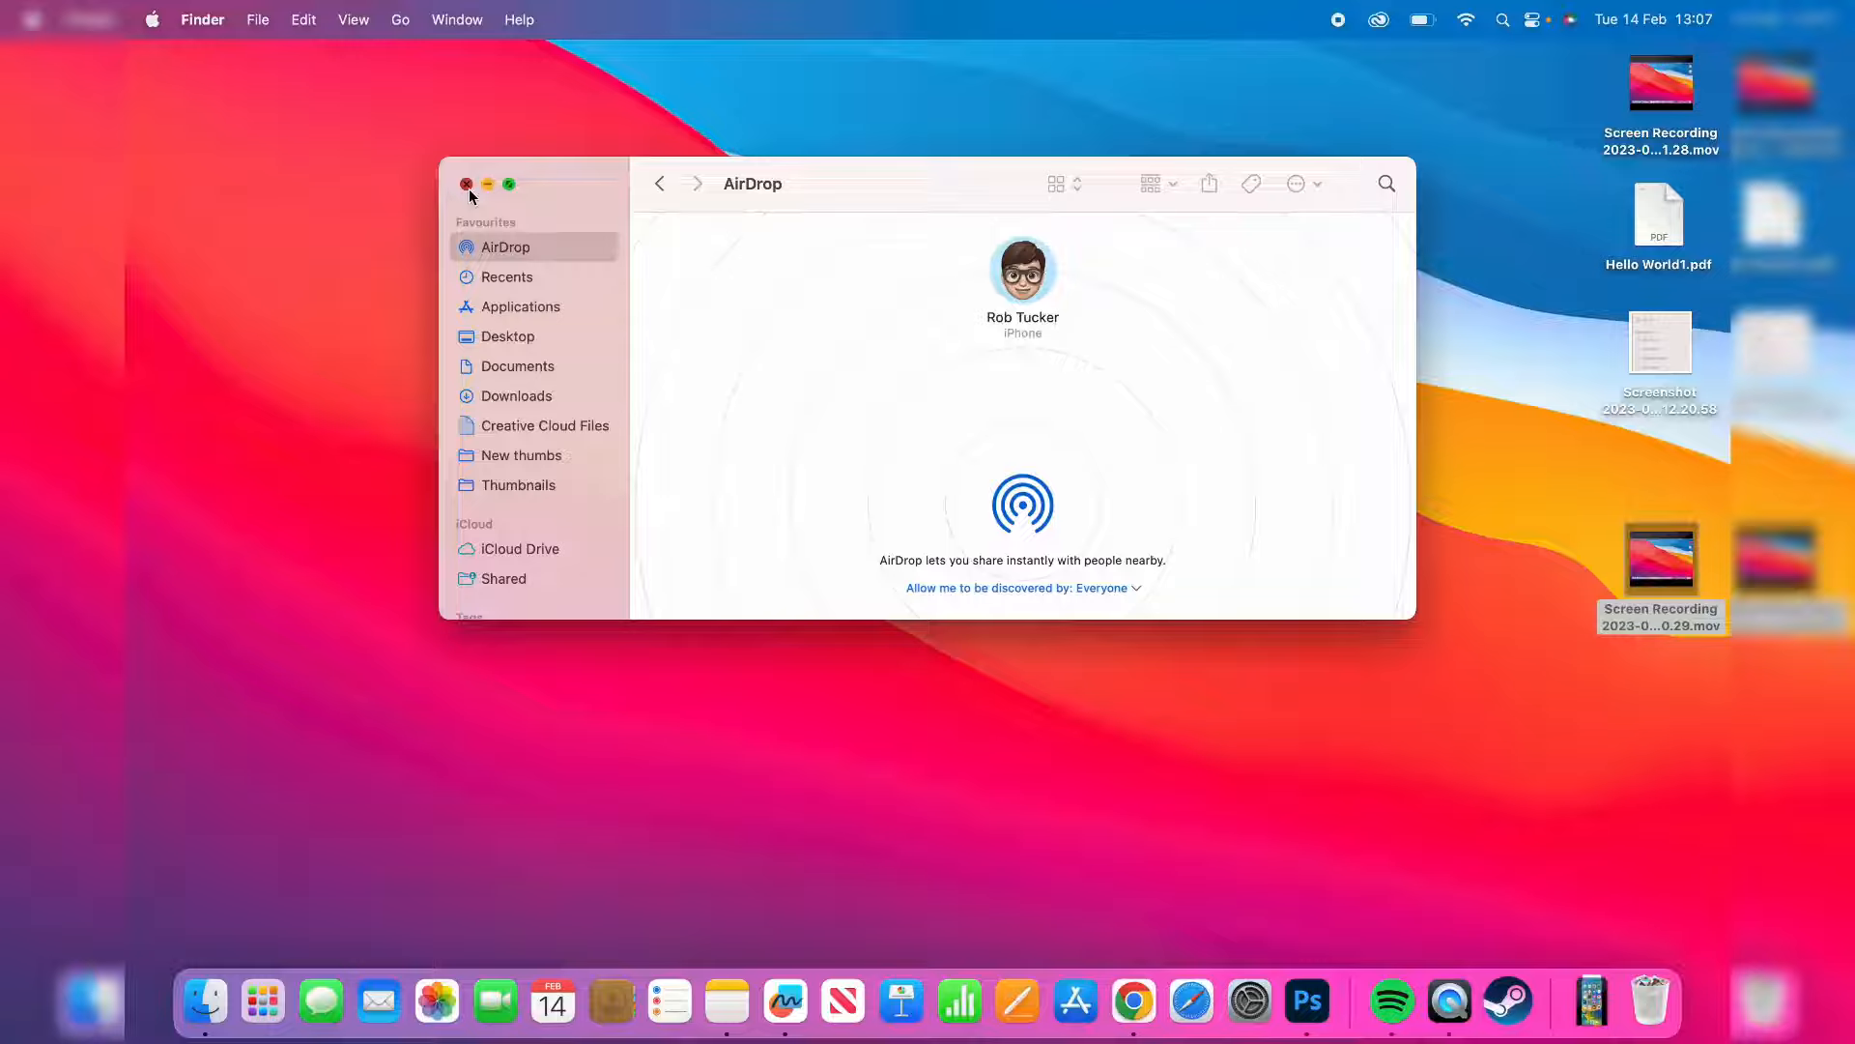
left_click(466, 184)
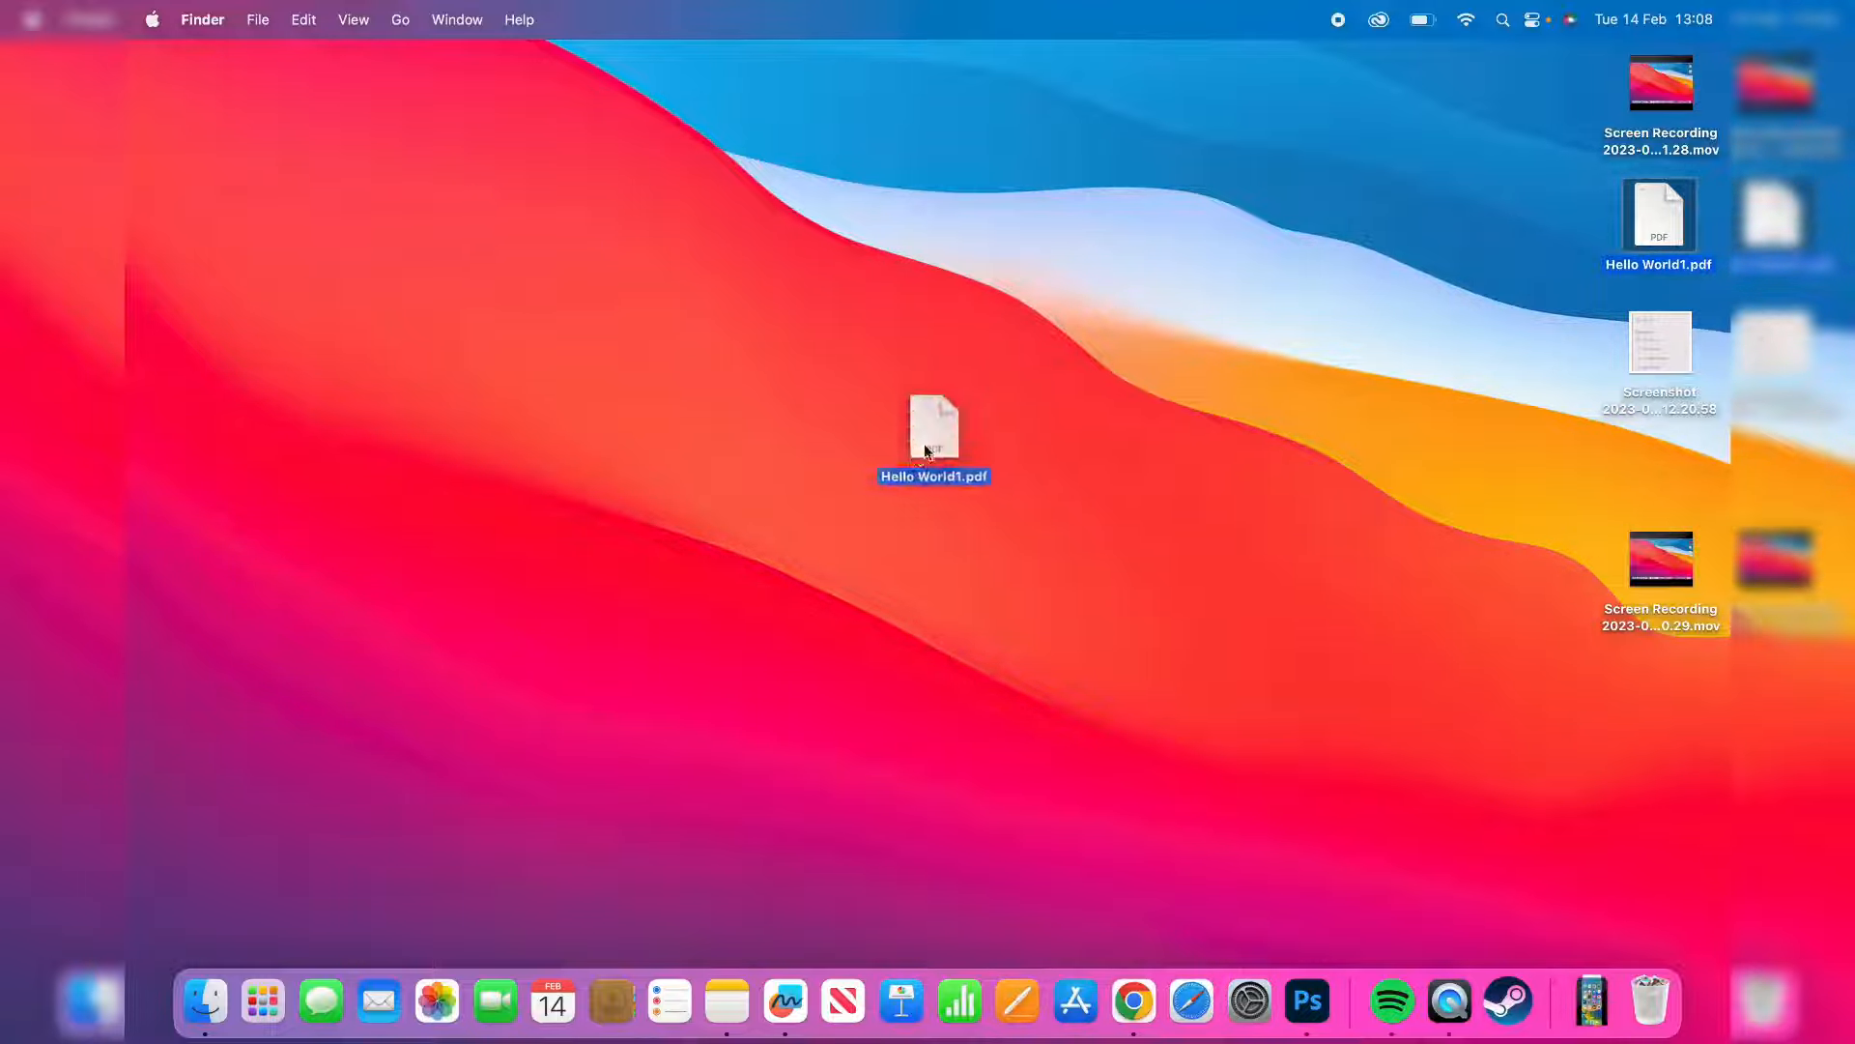
Step: Share Hello World1.pdf via AirDrop to the nearby iPhone
right_click(933, 432)
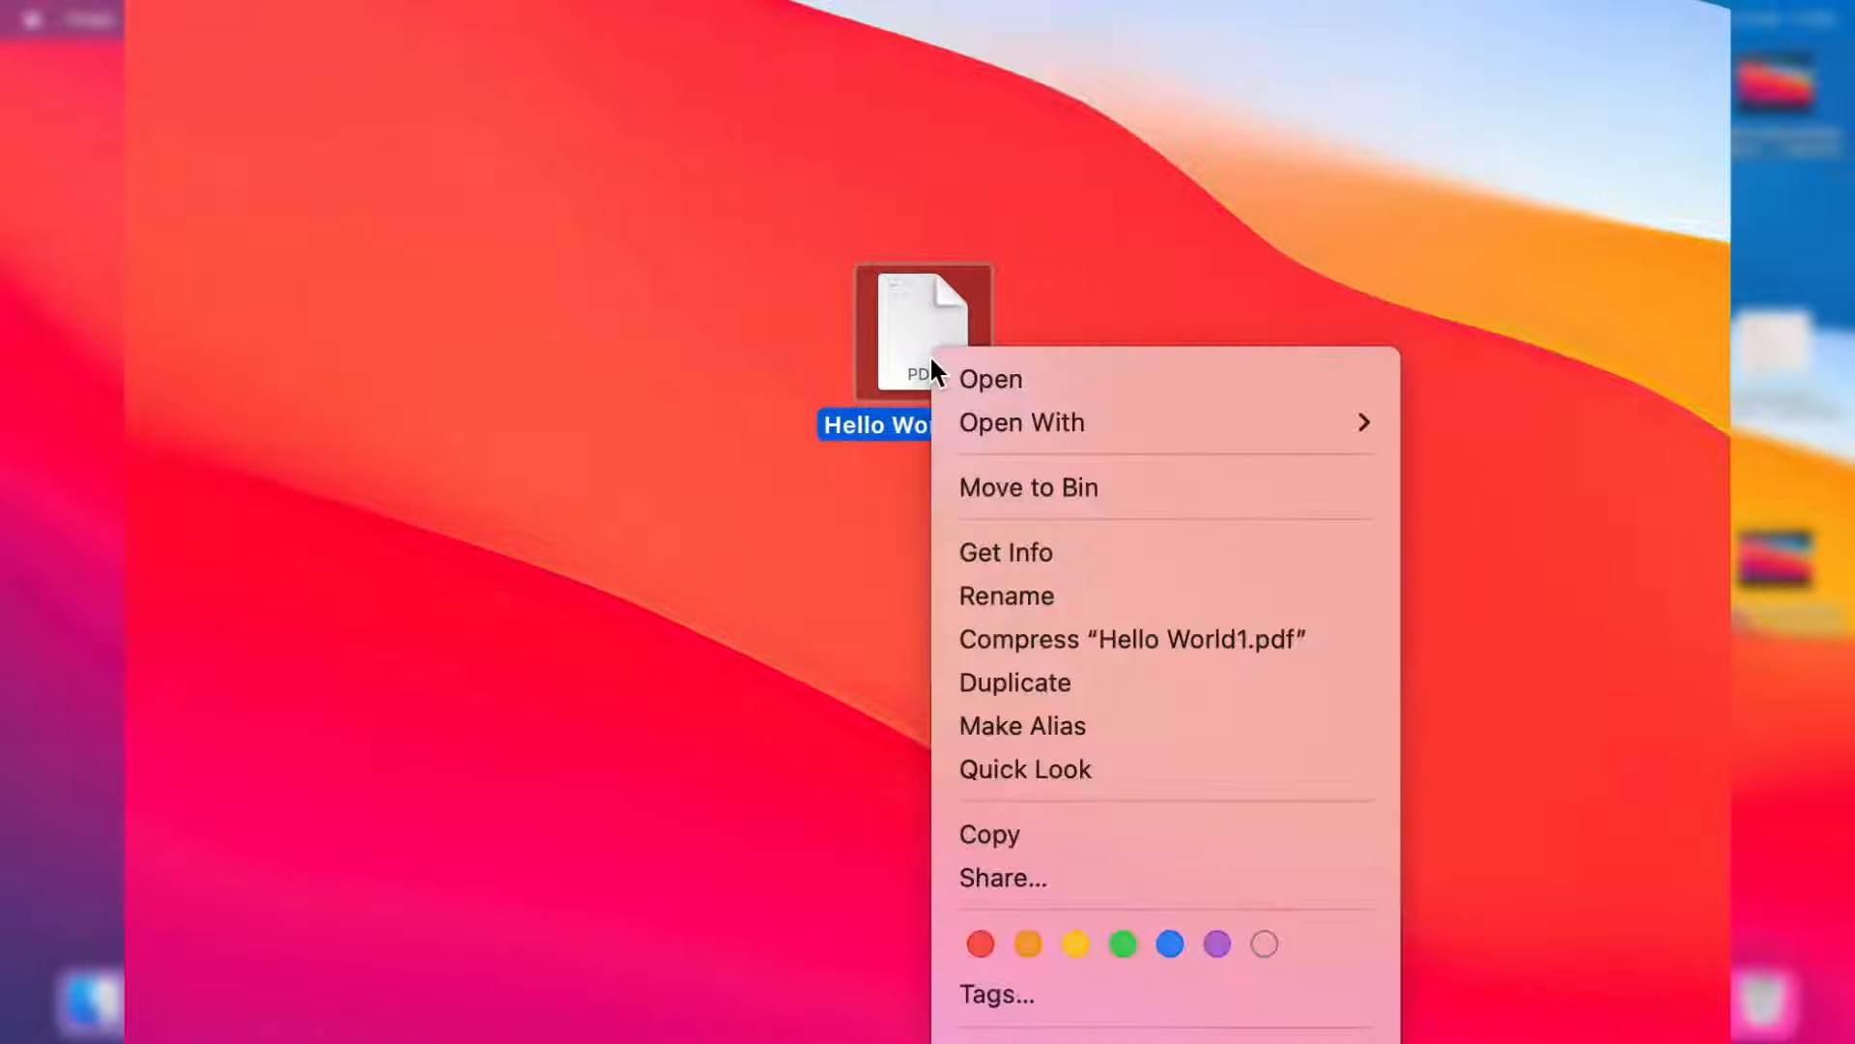
mouse_move(1024, 881)
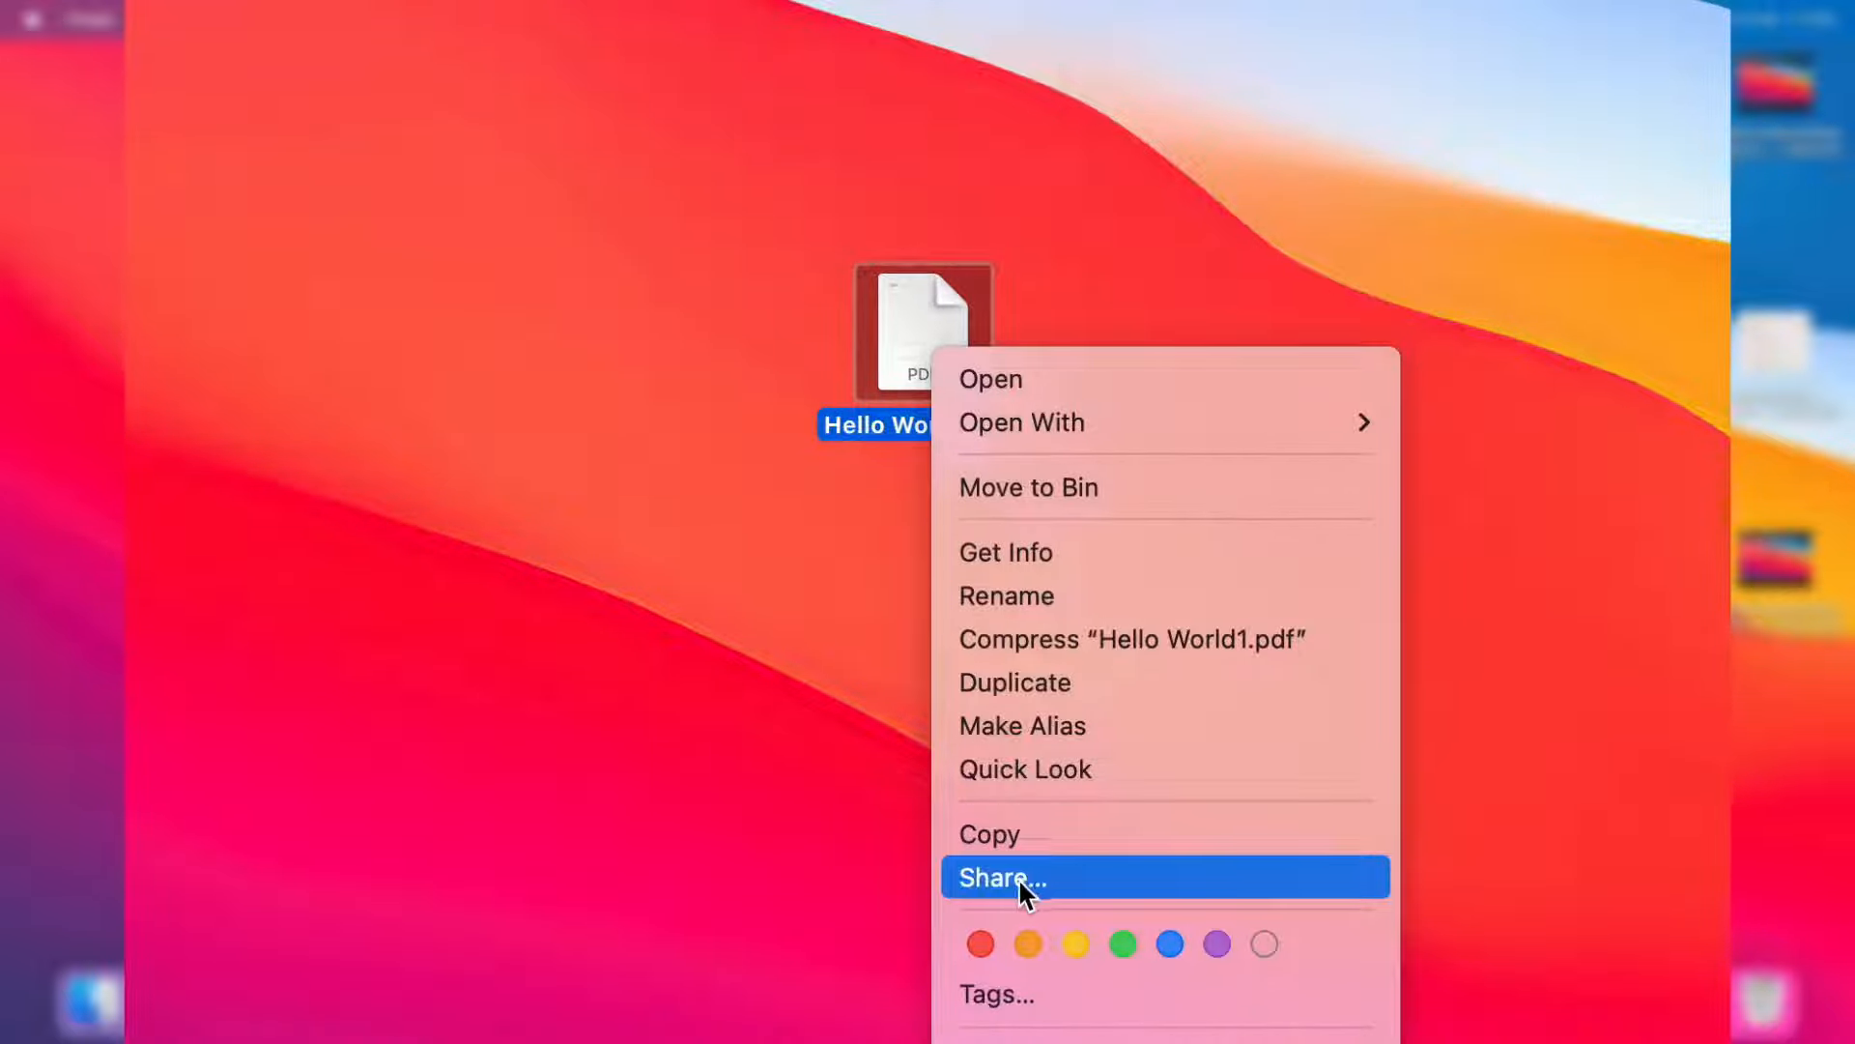
left_click(1001, 877)
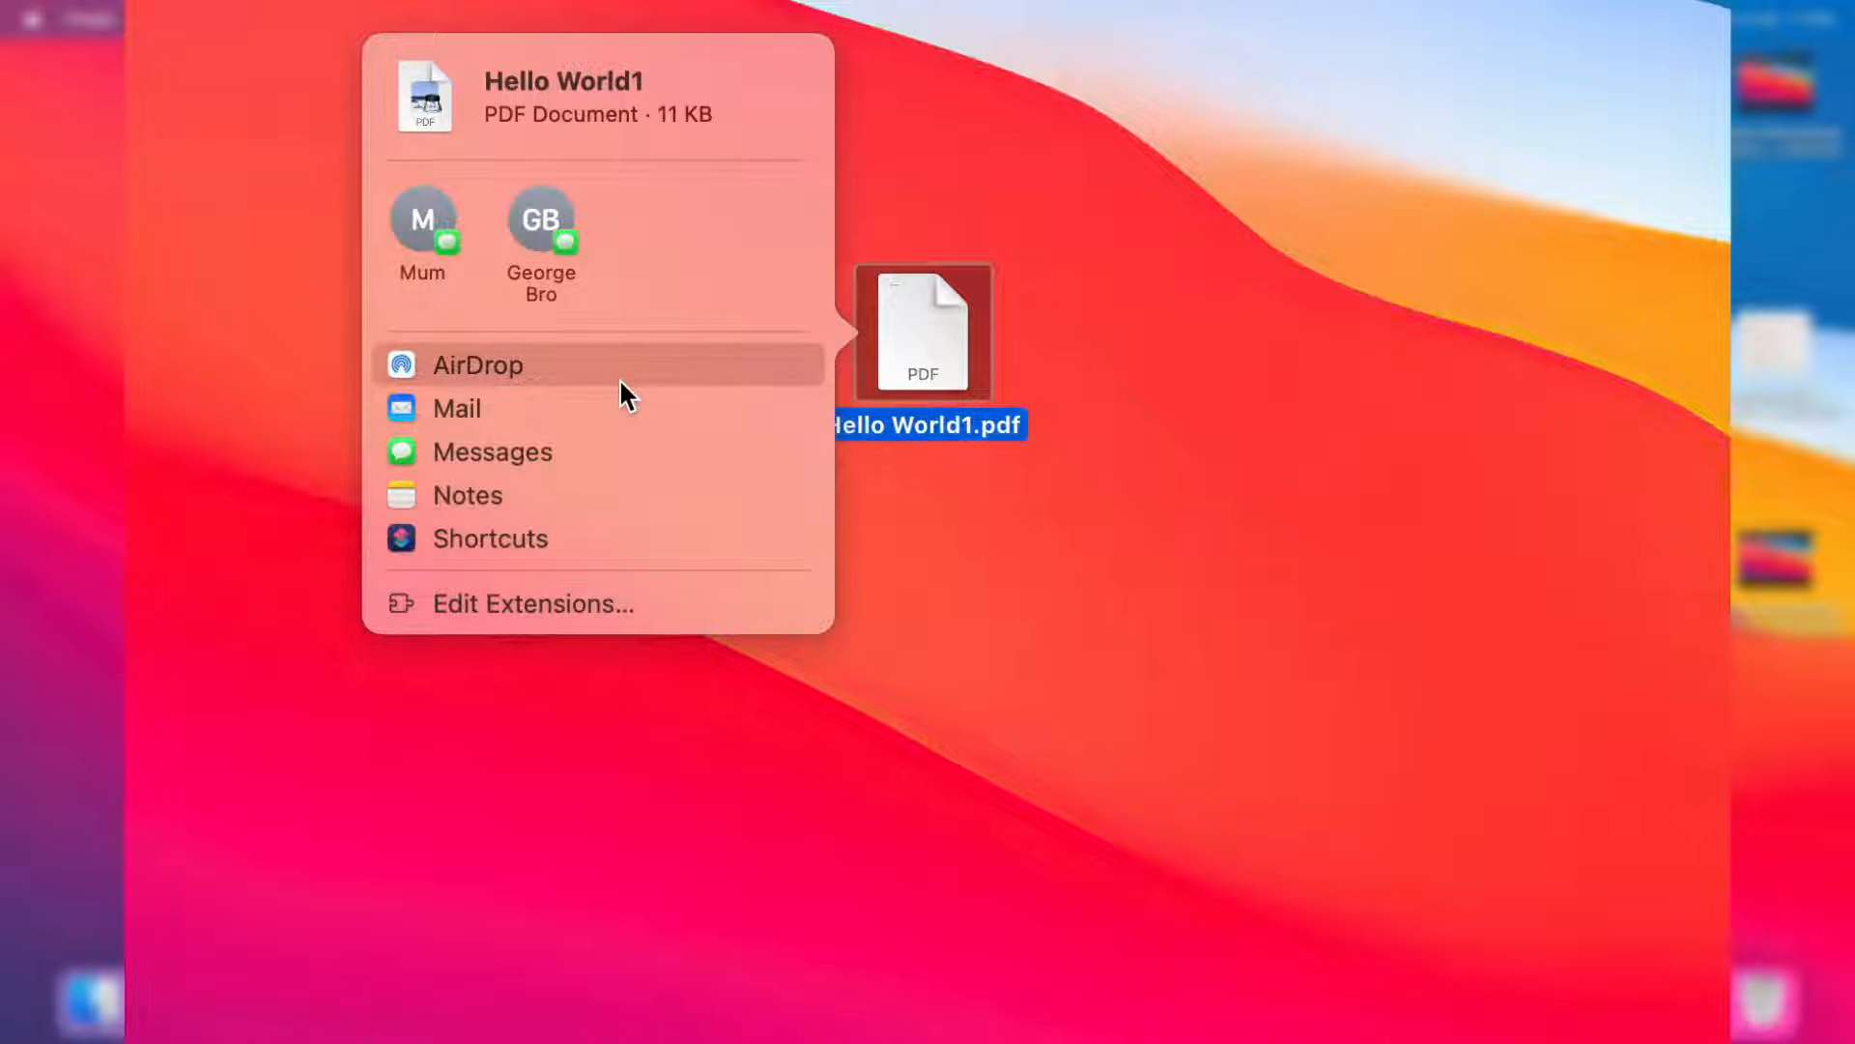
left_click(478, 364)
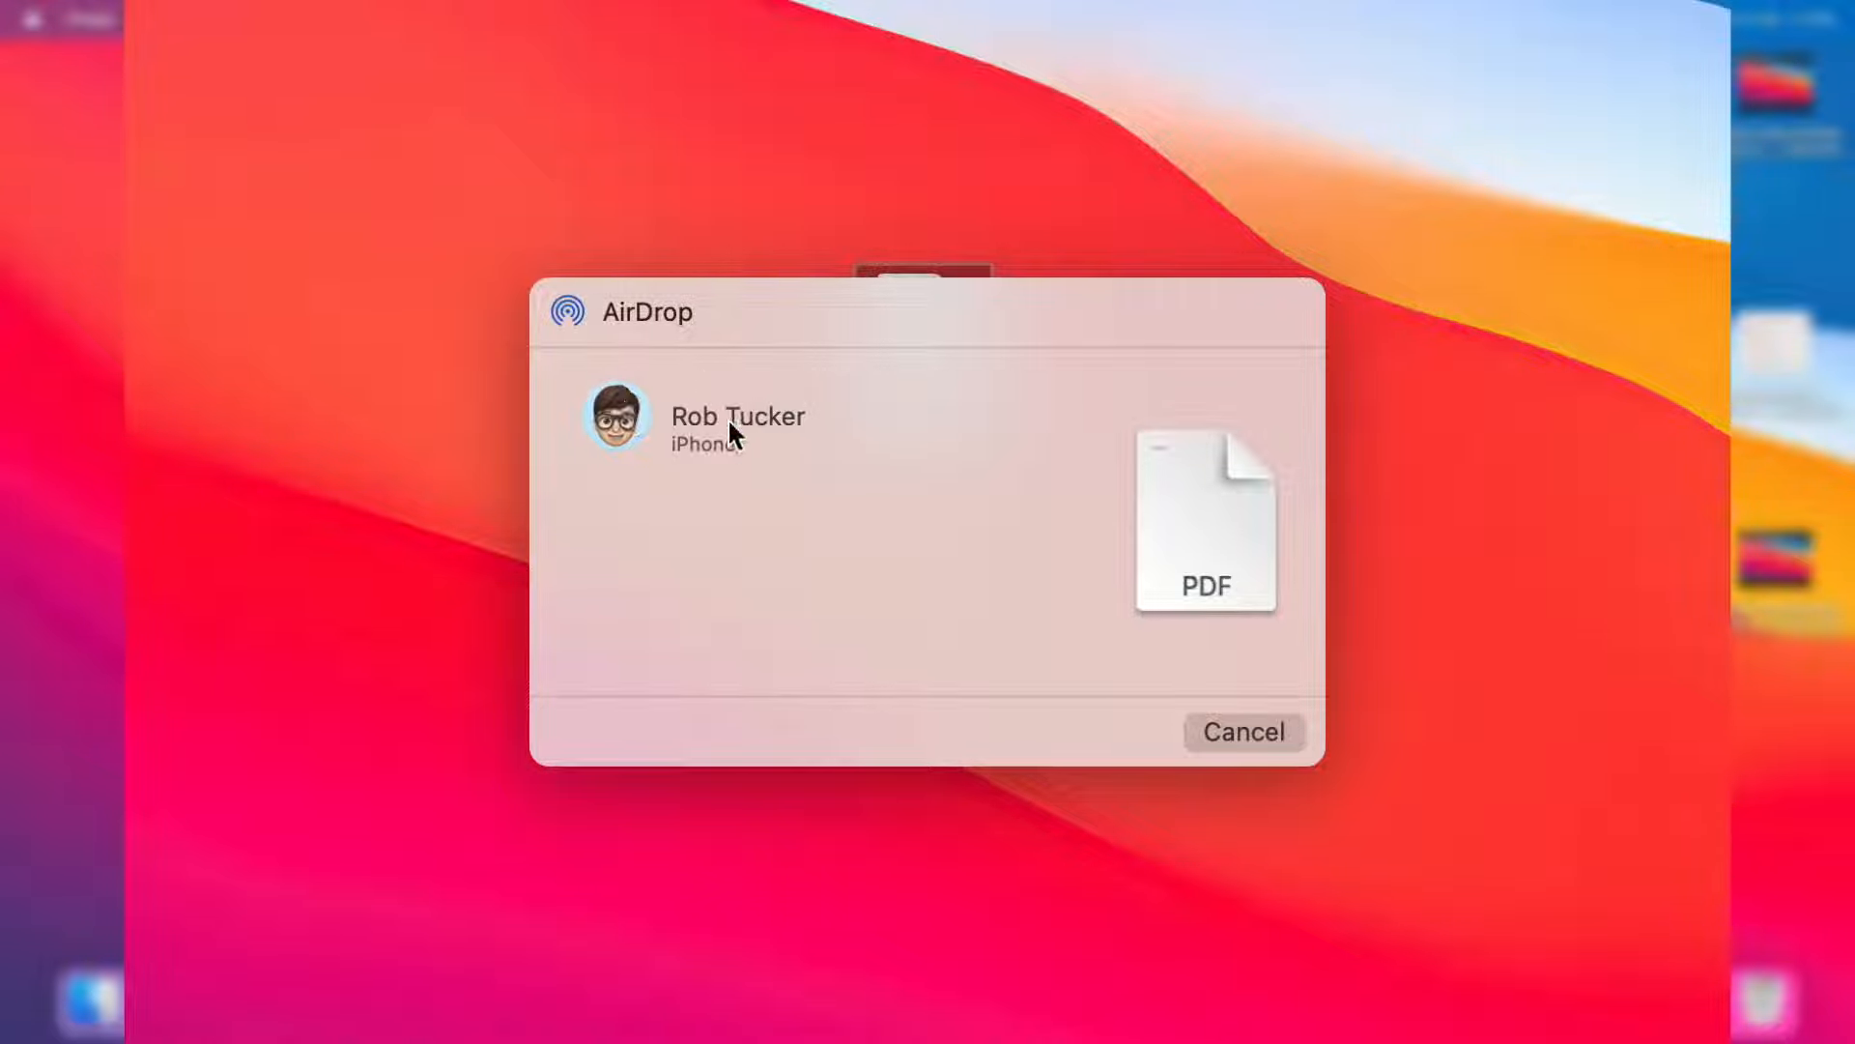
left_click(616, 416)
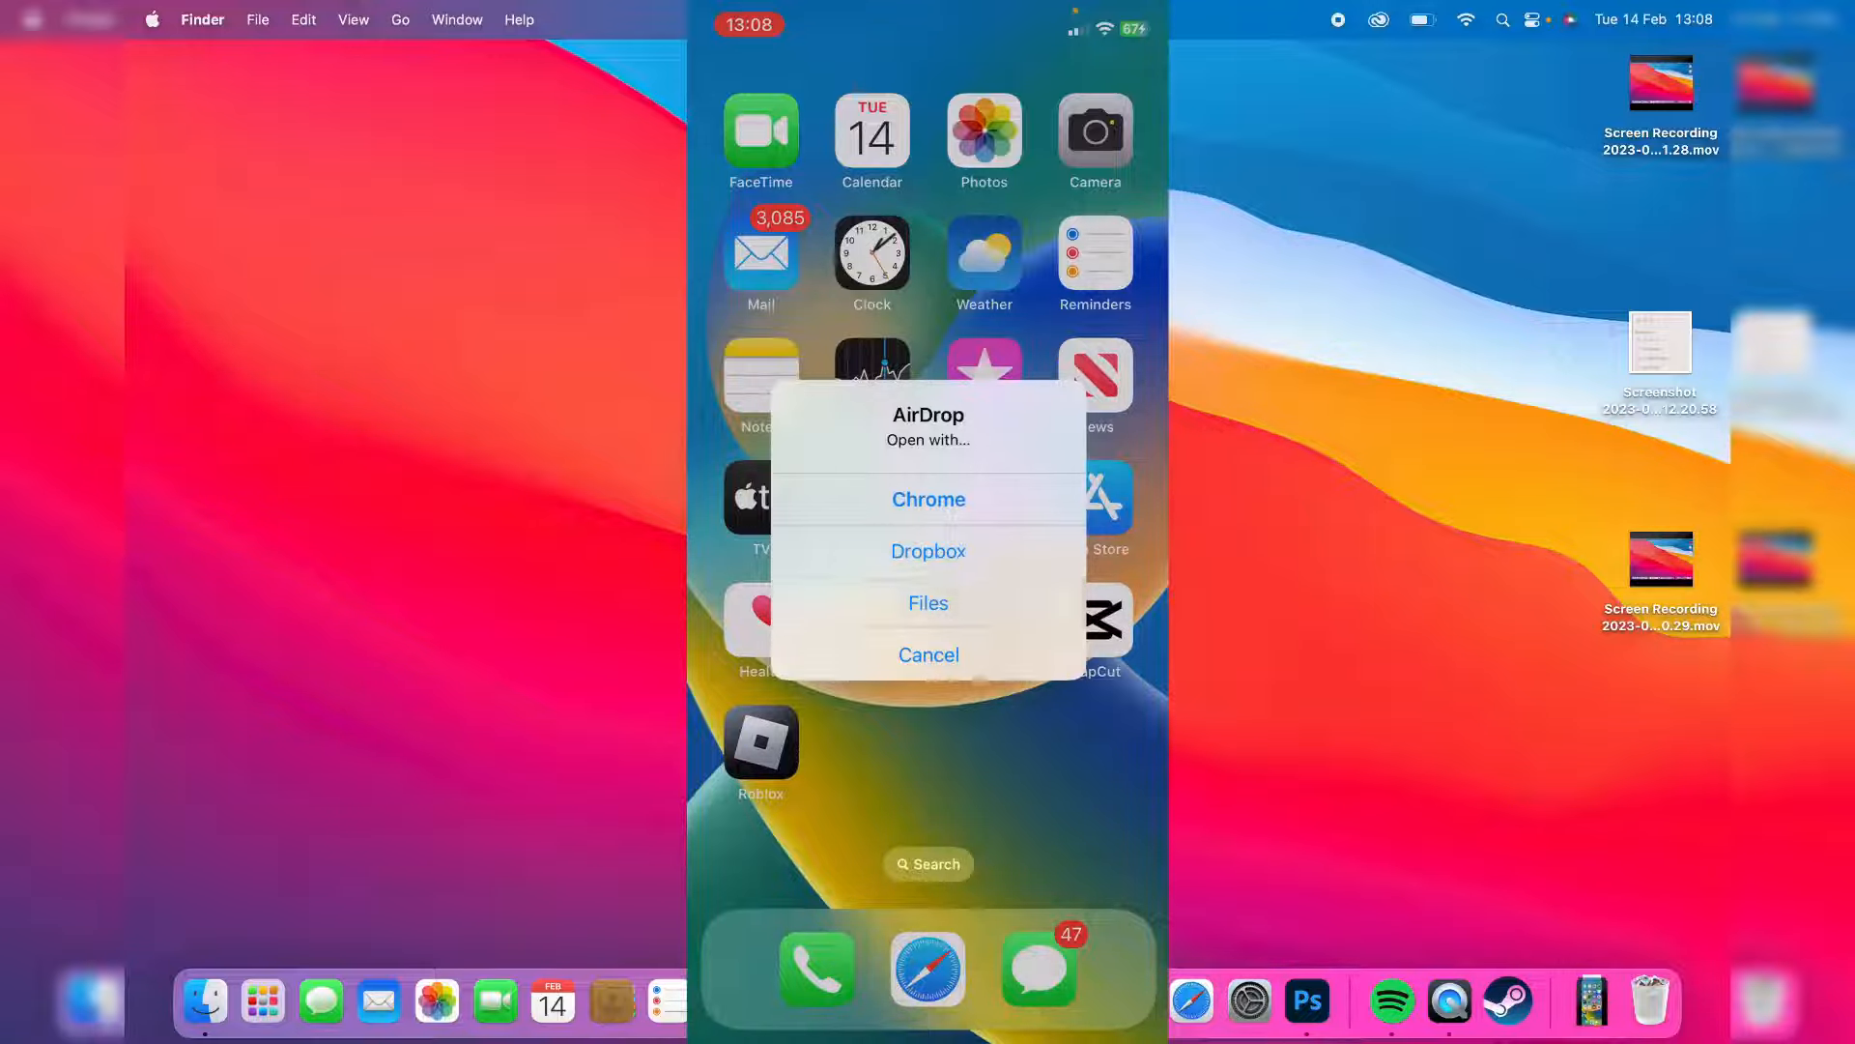
Step: Open Hello World1.pdf in Files, save to On My iPhone, and resolve the replace prompt
left_click(928, 602)
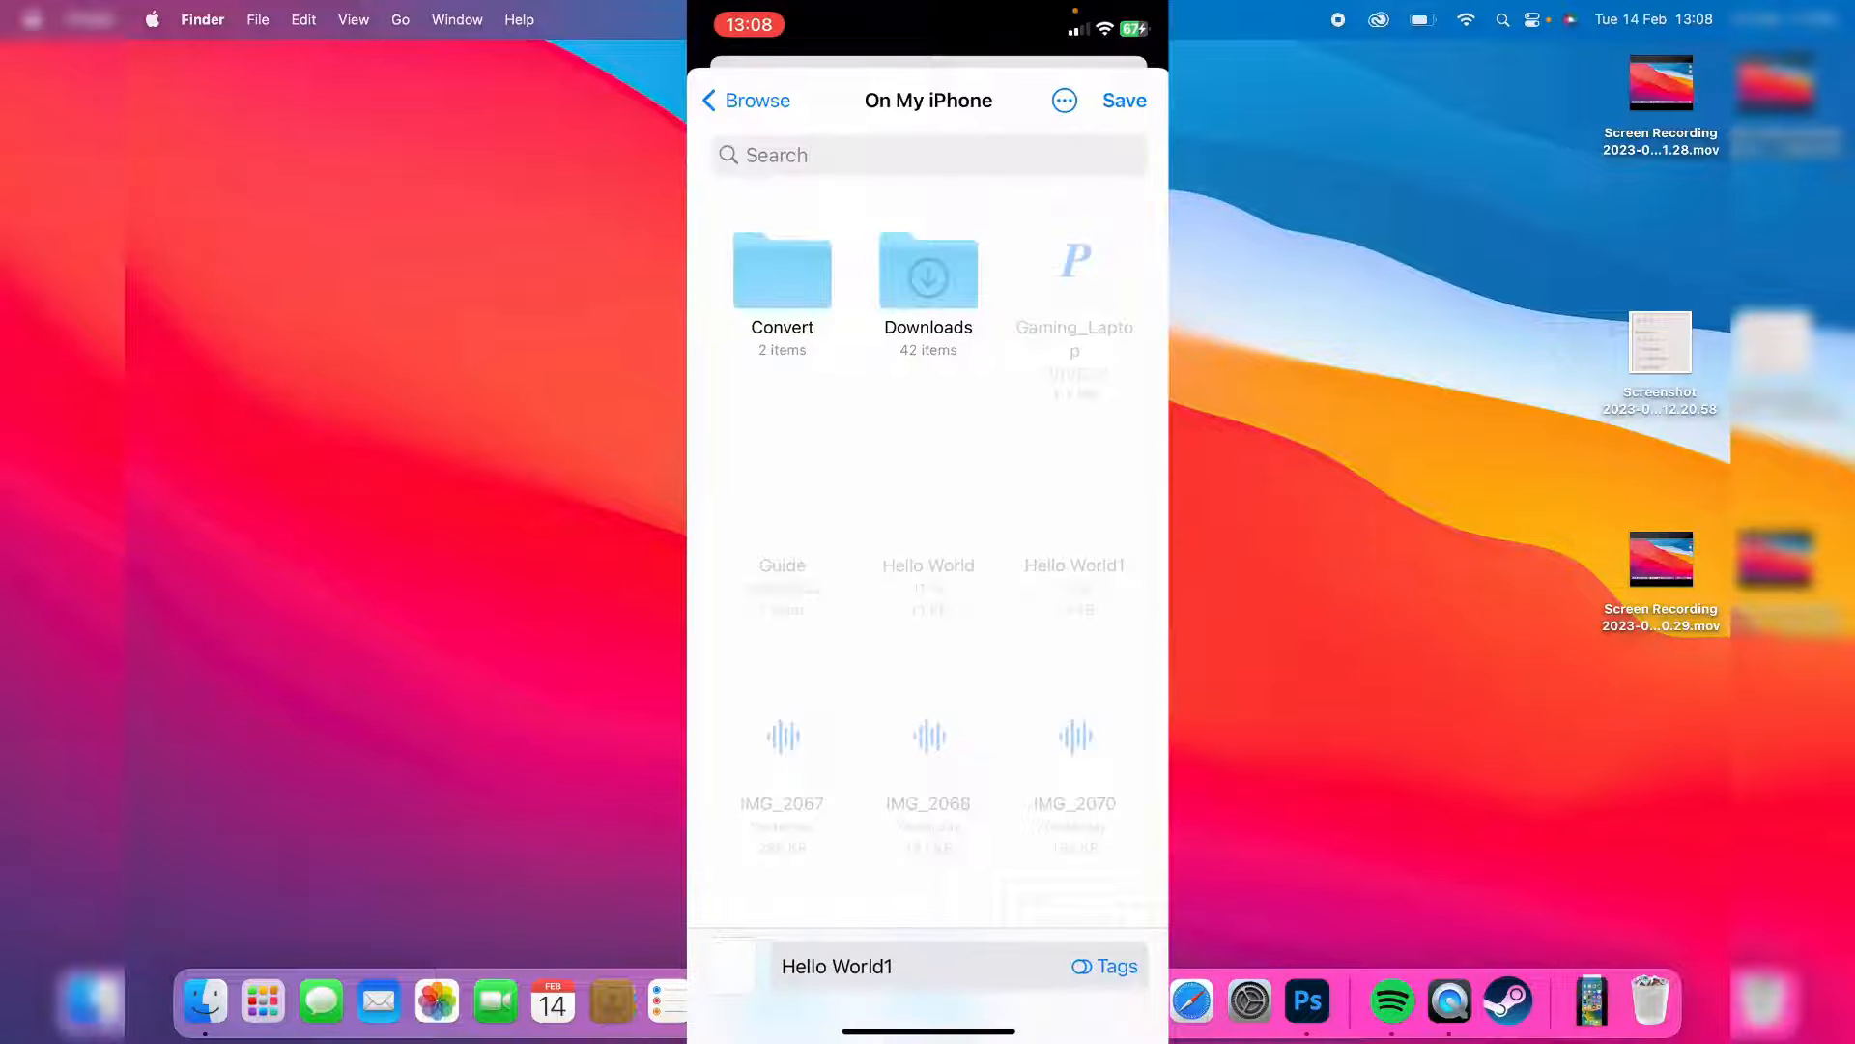
left_click(1122, 101)
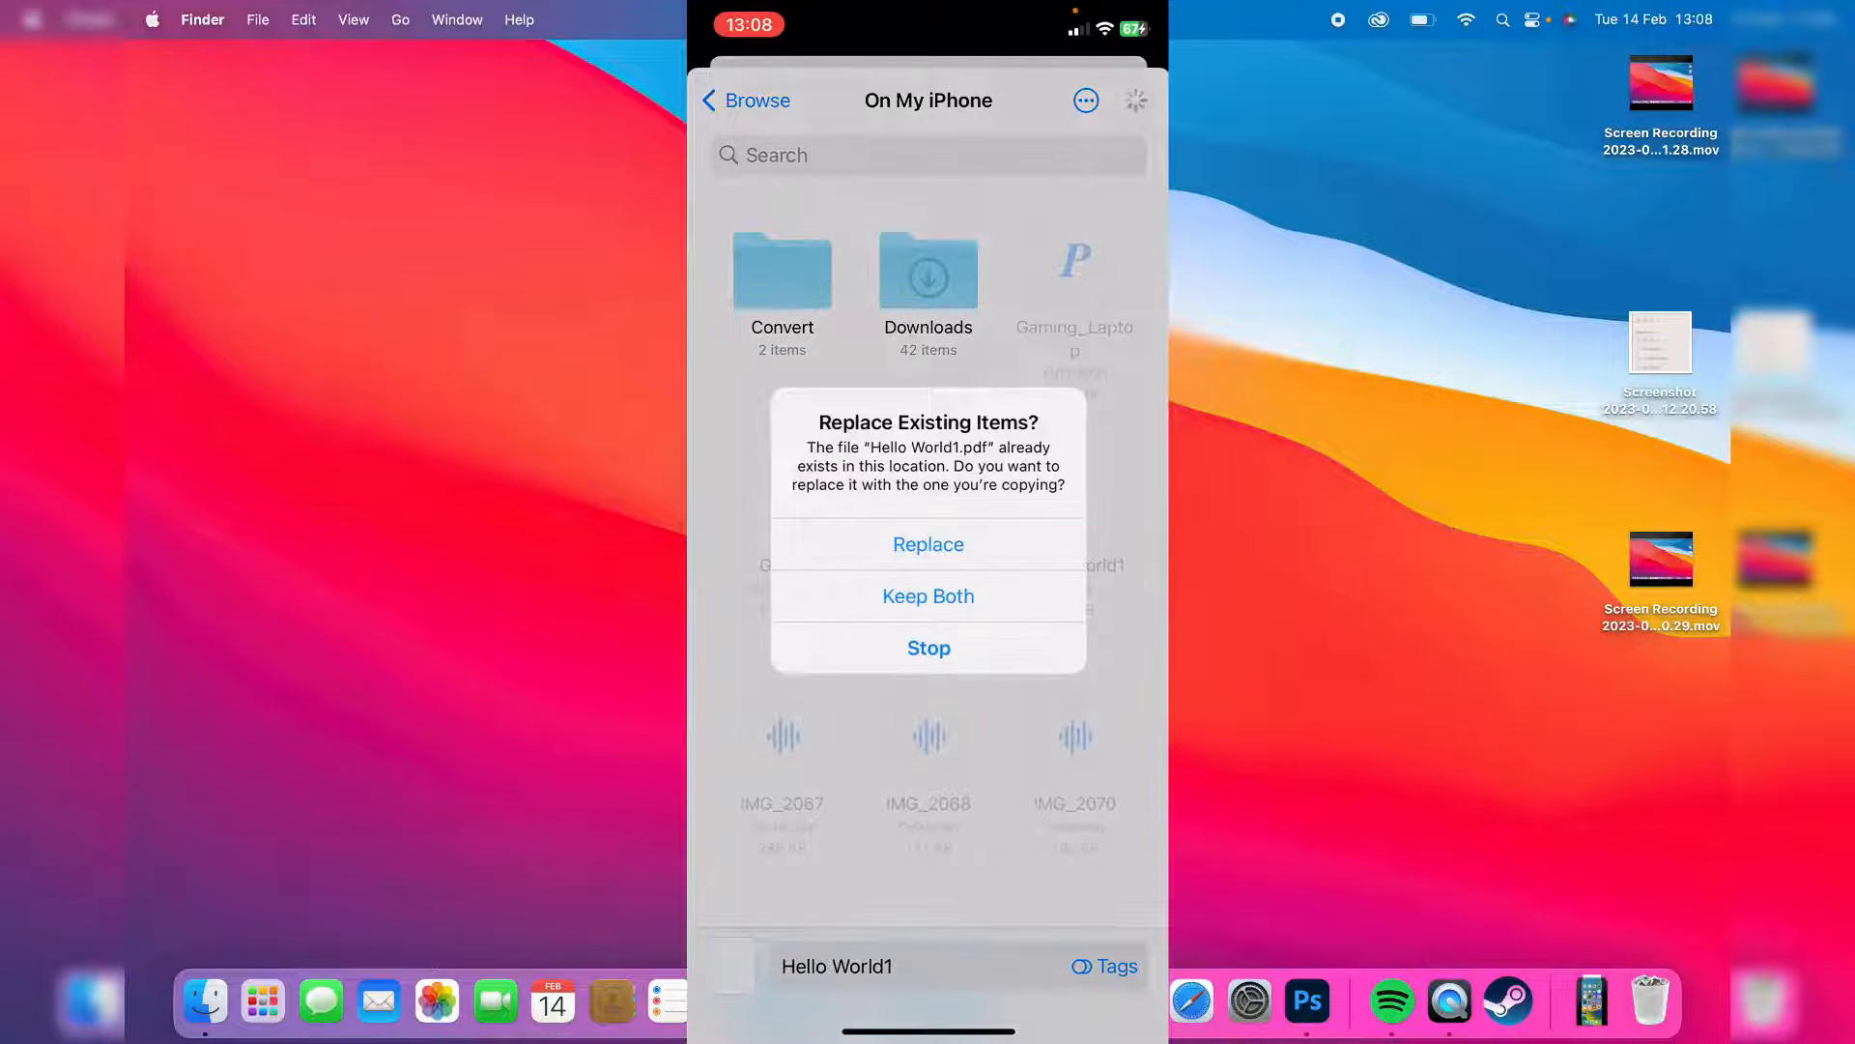
left_click(928, 544)
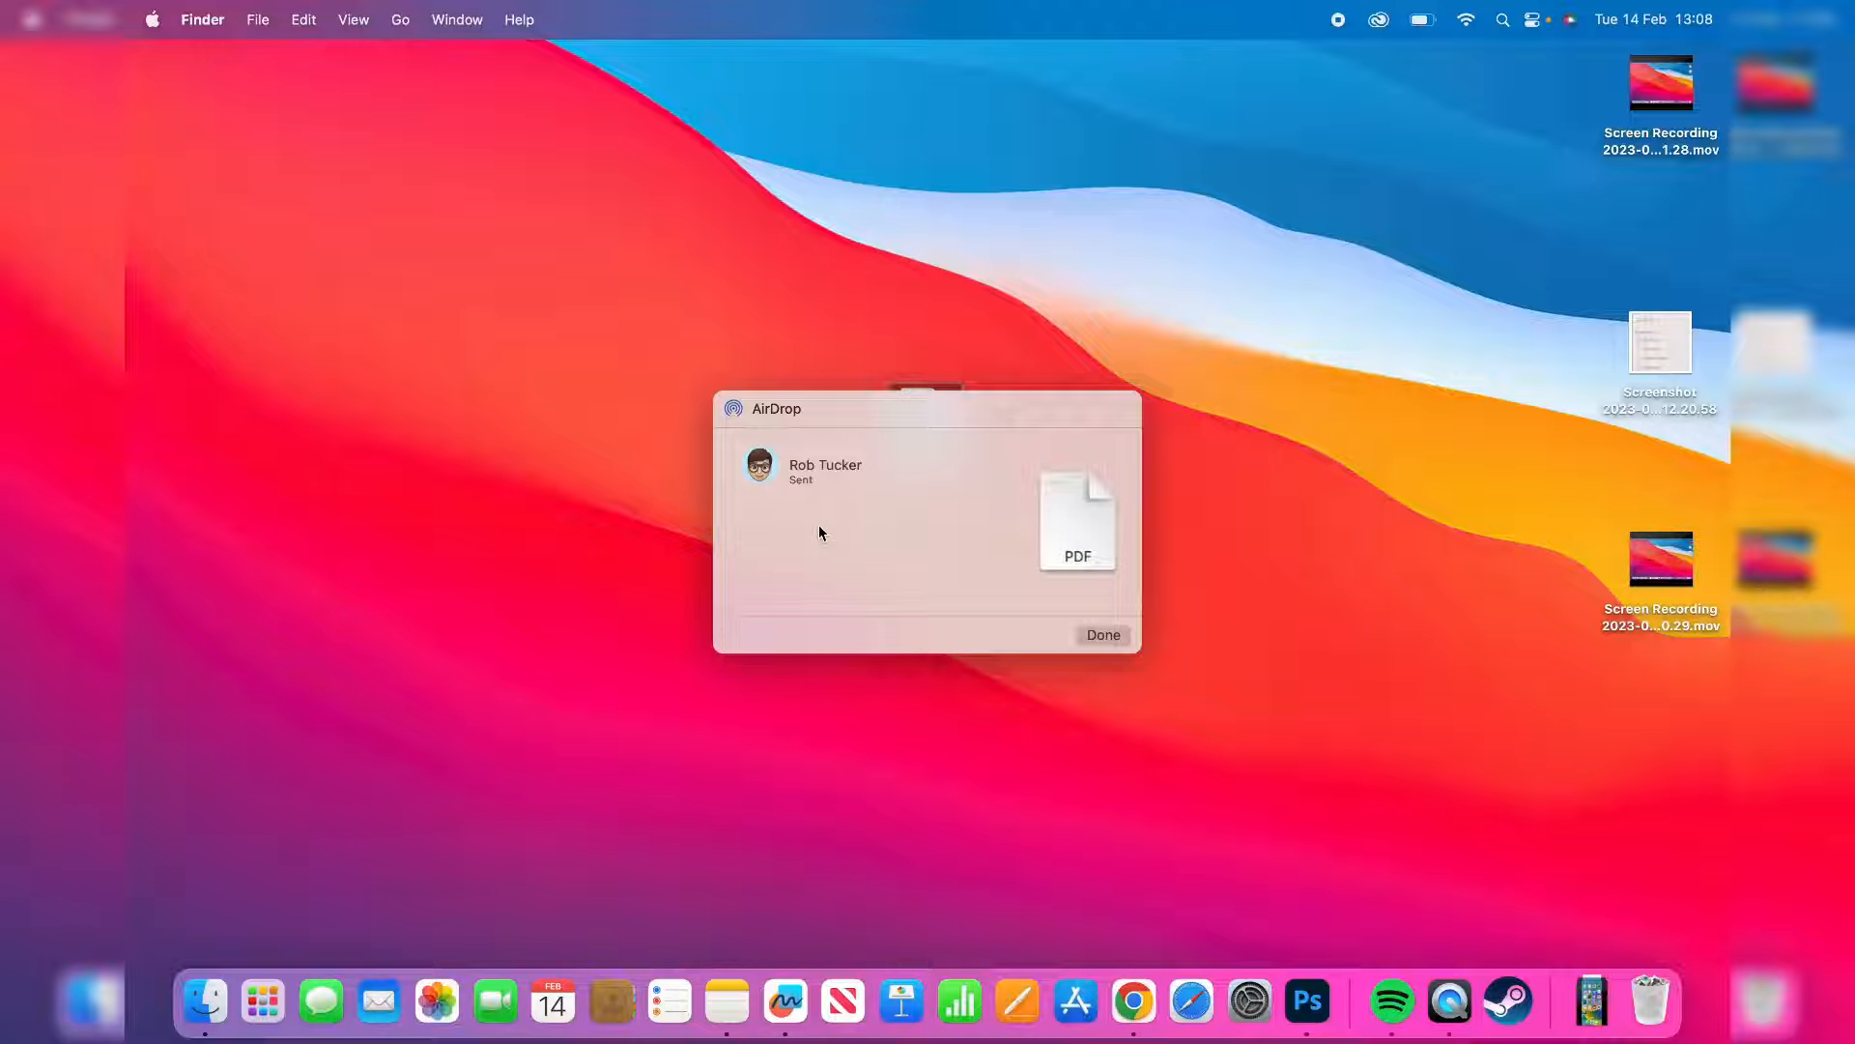
Step: Click Done on the AirDrop sent confirmation for Hello World1.pdf
left_click(1099, 636)
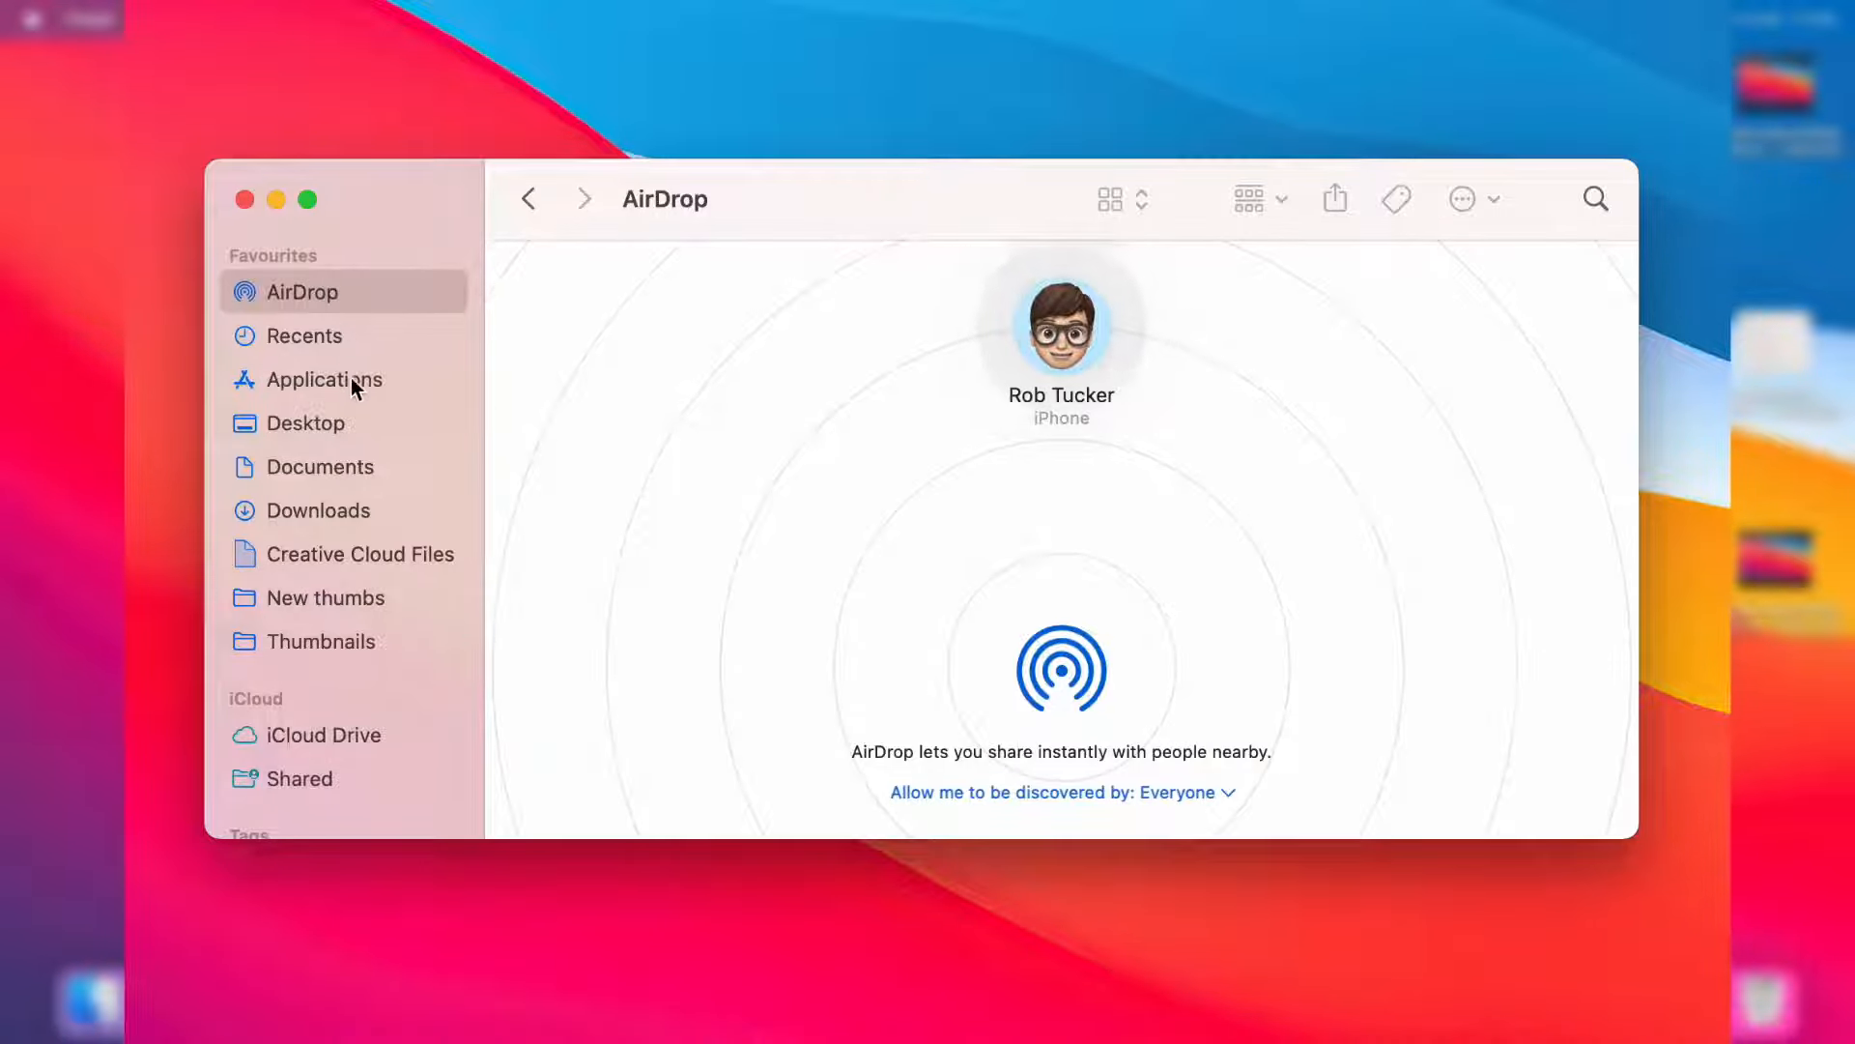
mouse_move(343, 523)
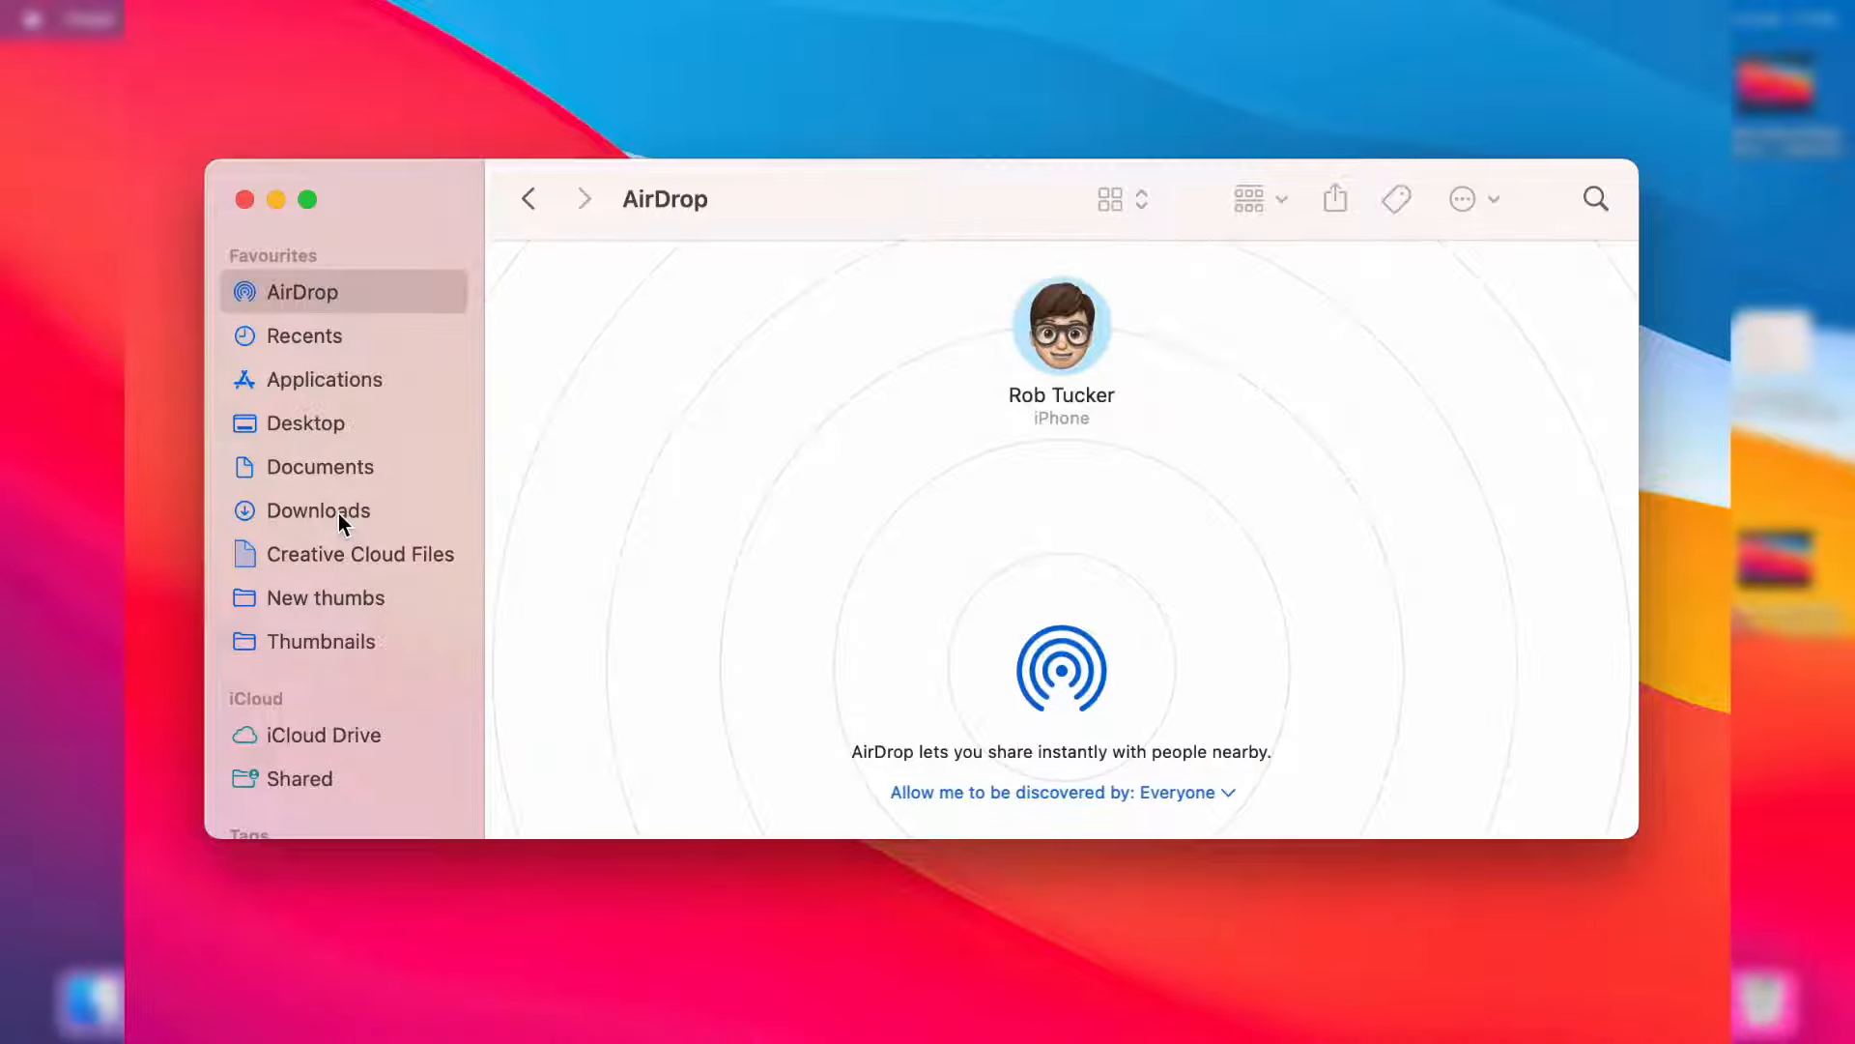